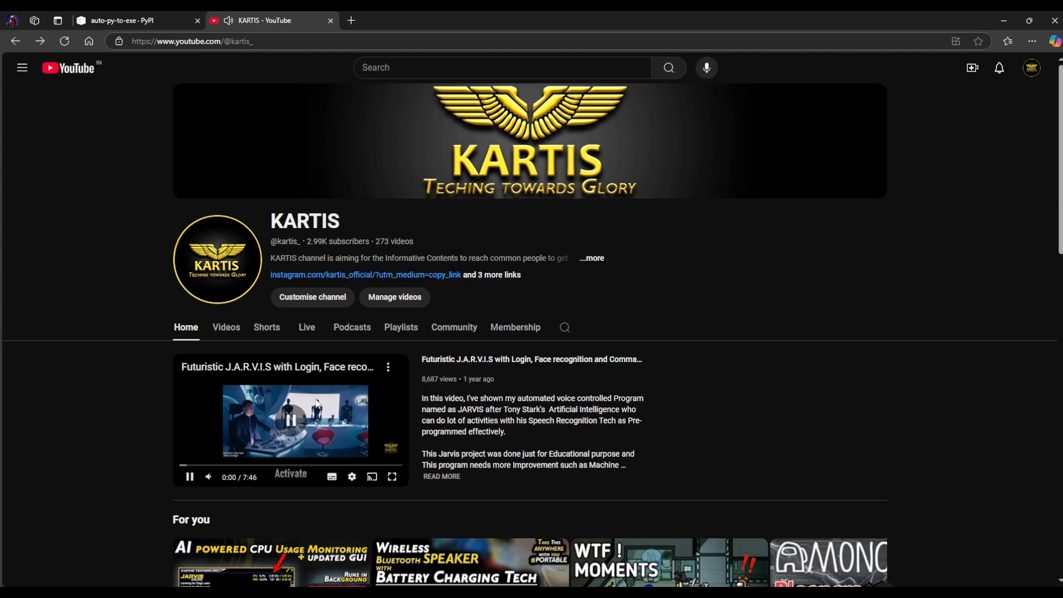
Review the auto-py-to-exe PyPI page, including its pip install command and description
{"action": "scroll", "scroll_direction": "down", "scroll_amount": 3}
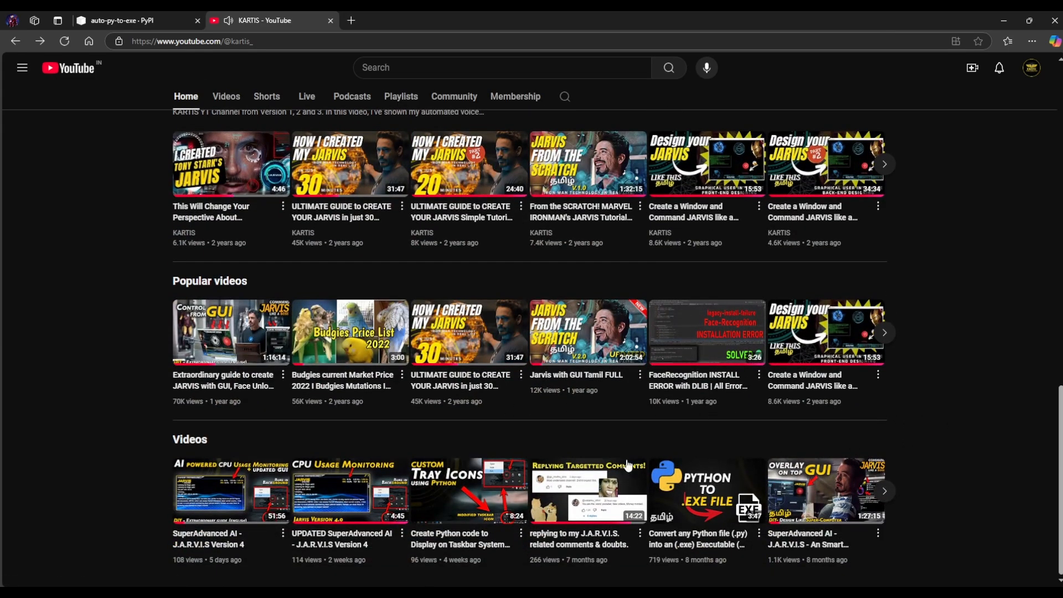
{"action": "mouse_move", "coordinate": [313, 453]}
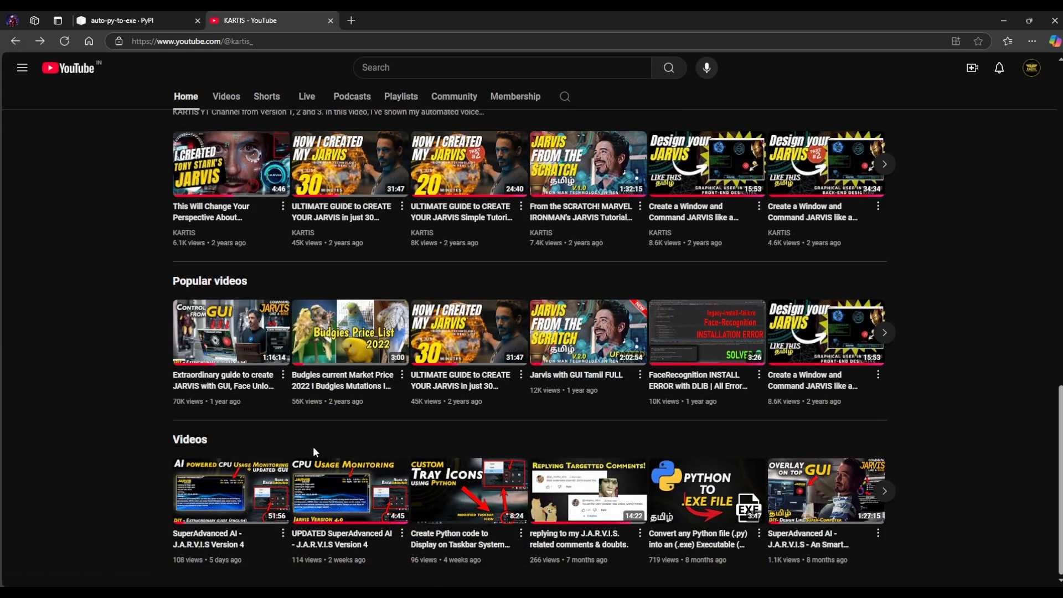
{"action": "mouse_move", "coordinate": [281, 438]}
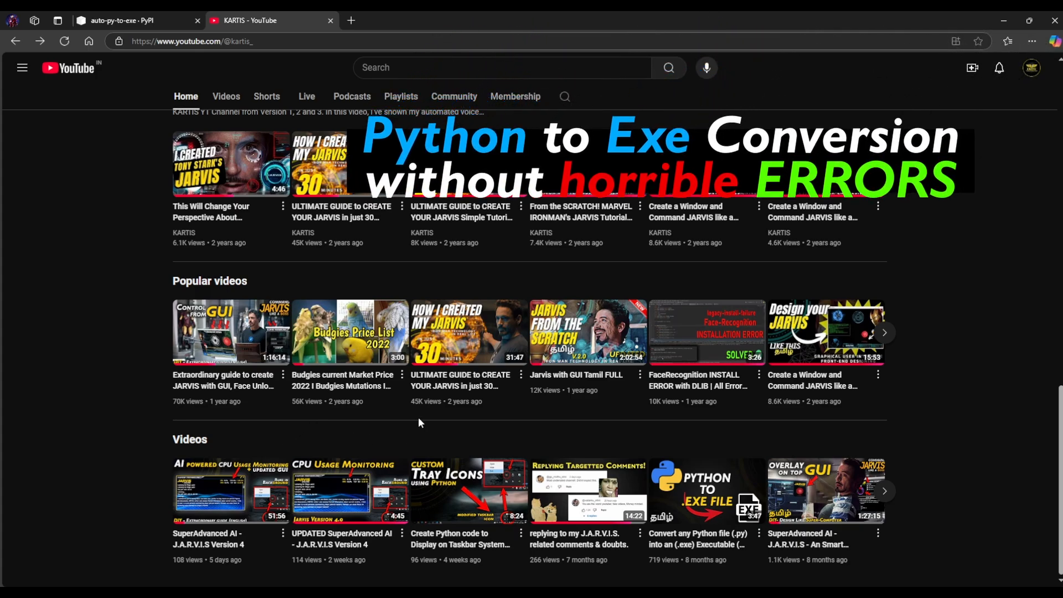
{"action": "left_click", "coordinate": [884, 162]}
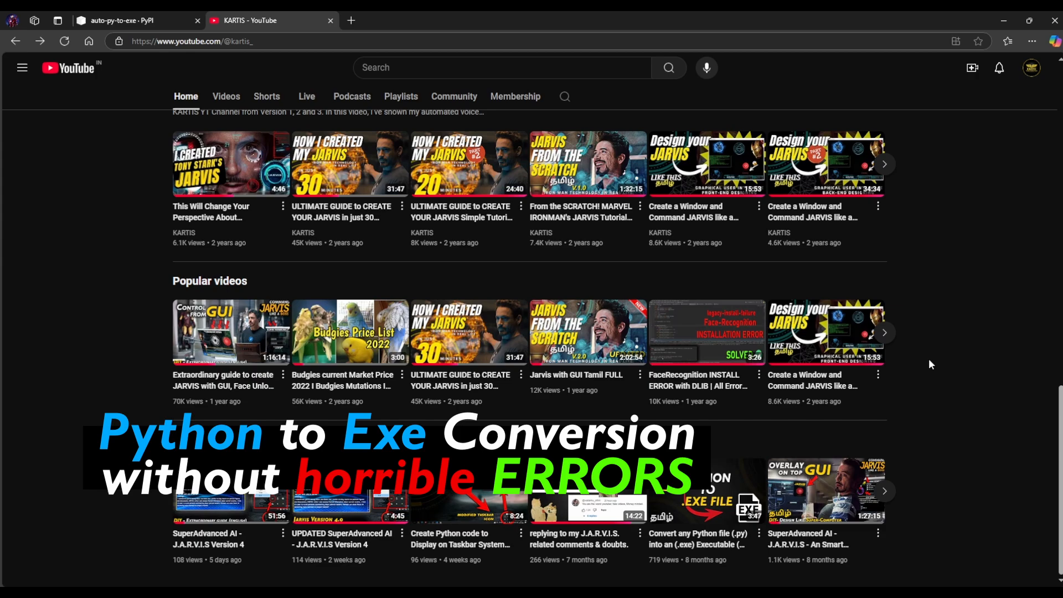
{"action": "scroll", "scroll_direction": "down", "scroll_amount": 3}
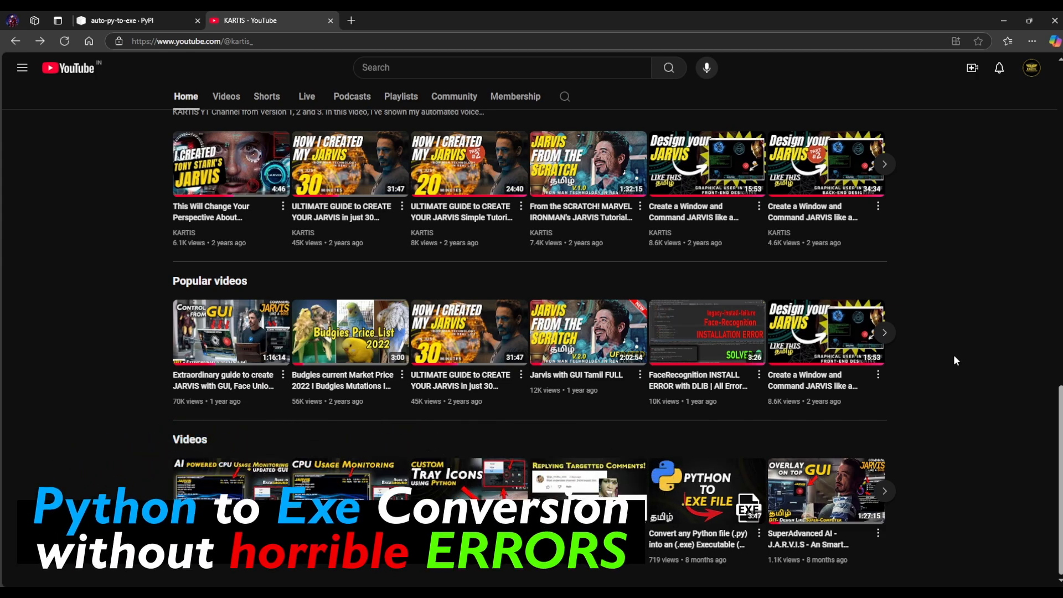
{"action": "left_click", "coordinate": [133, 20]}
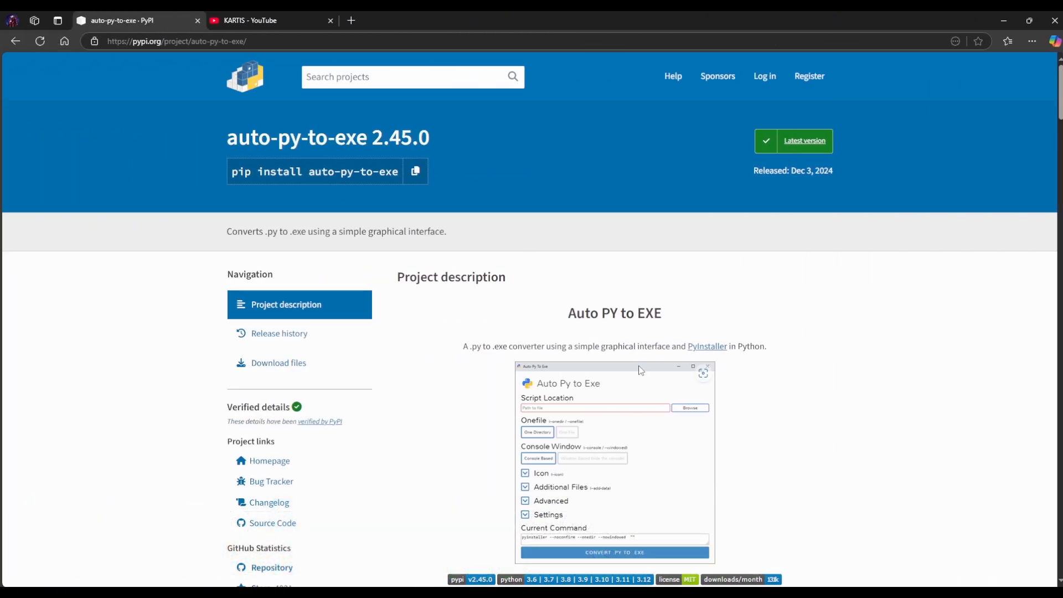
{"action": "mouse_move", "coordinate": [816, 293]}
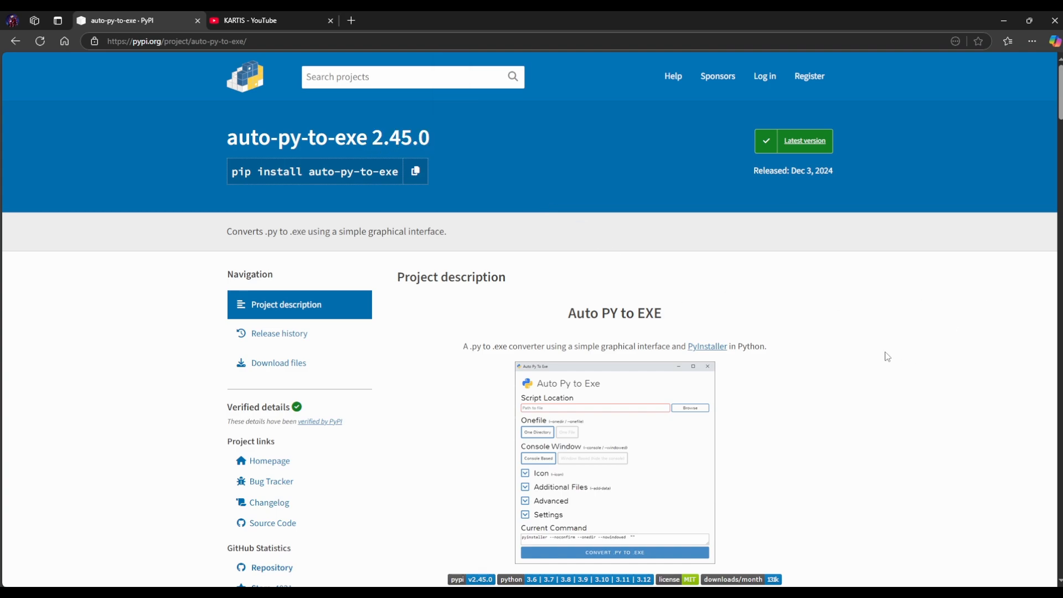
{"action": "scroll", "scroll_direction": "down", "scroll_amount": 3}
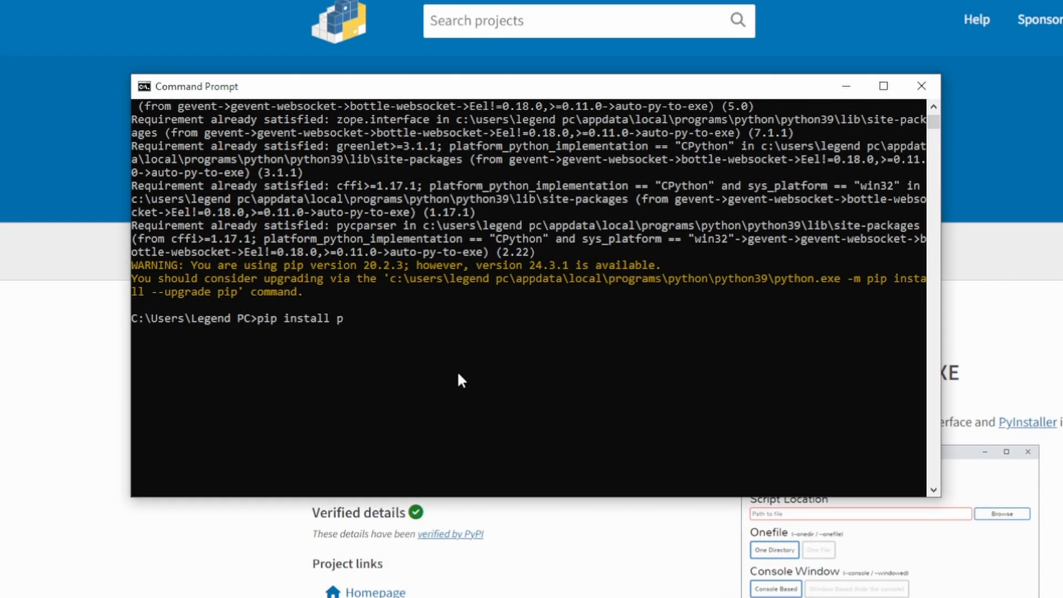
Install pyinstaller and auto-py-to-exe with pip, then start the converter GUI
{"action": "type", "text": "yinstaller"}
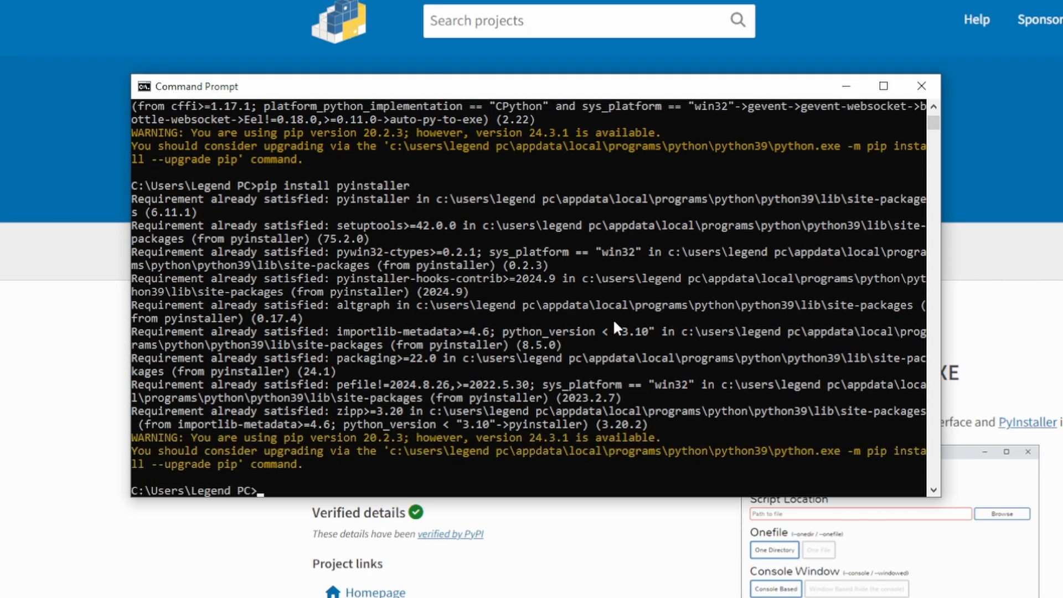
{"action": "type", "text": "pip install auto-py-to-exe"}
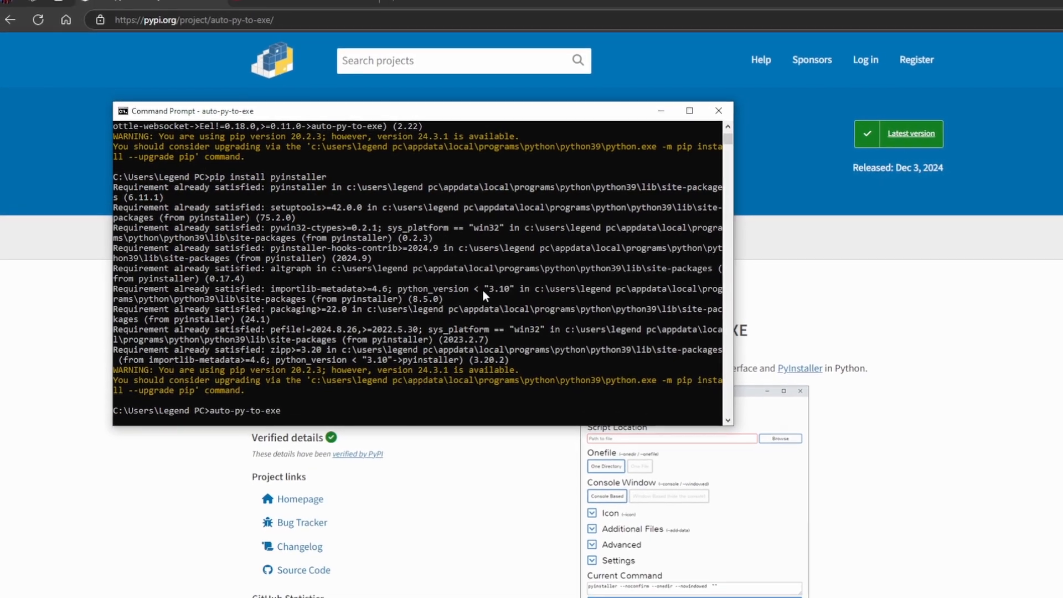
{"action": "left_click", "coordinate": [410, 17]}
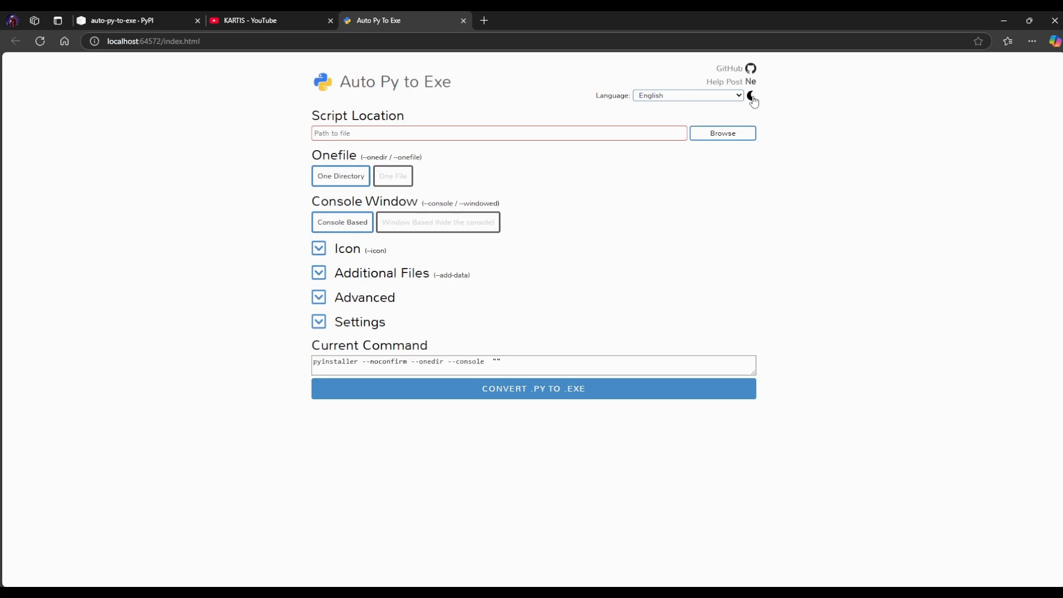
{"action": "left_click", "coordinate": [751, 96]}
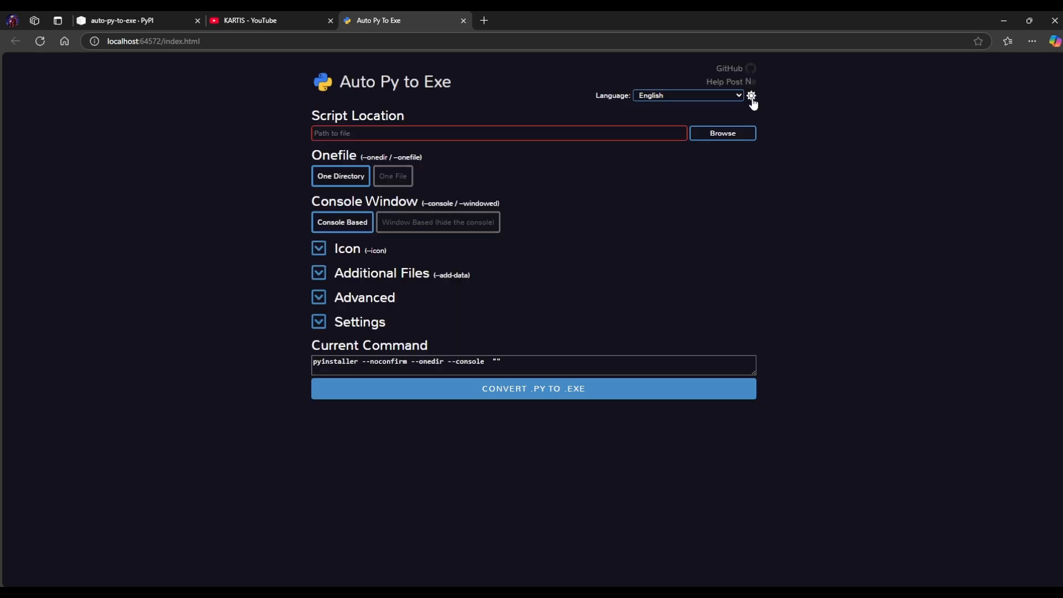
{"action": "left_click", "coordinate": [751, 95]}
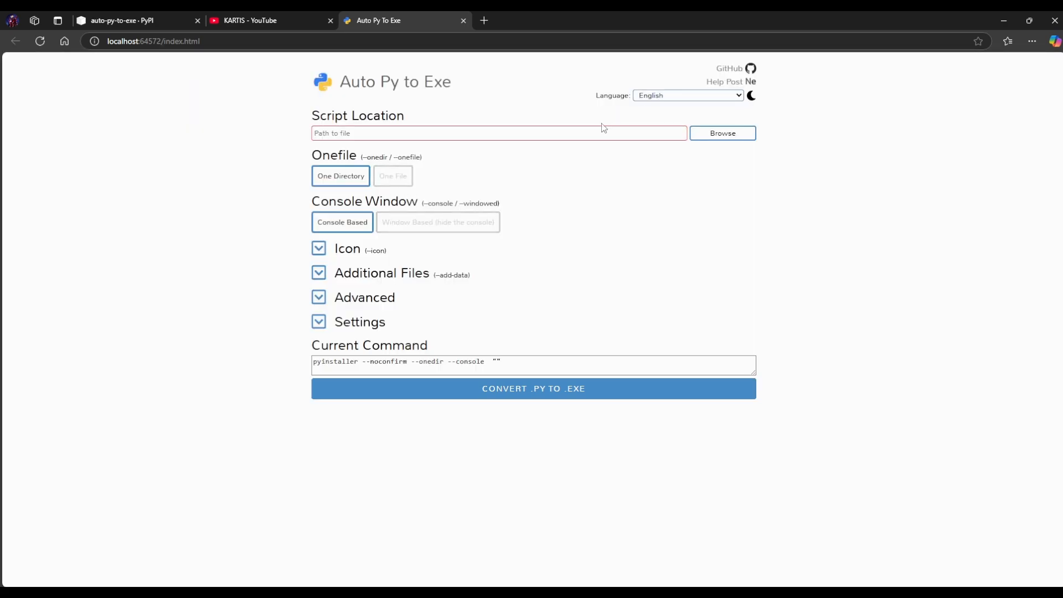
{"action": "left_click", "coordinate": [153, 40]}
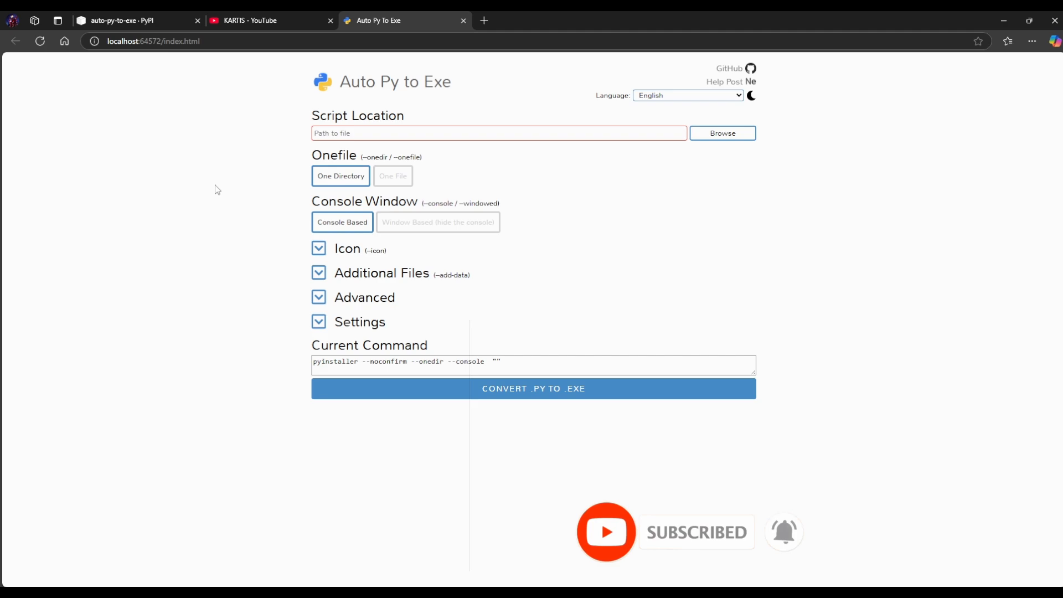
{"action": "mouse_move", "coordinate": [251, 504]}
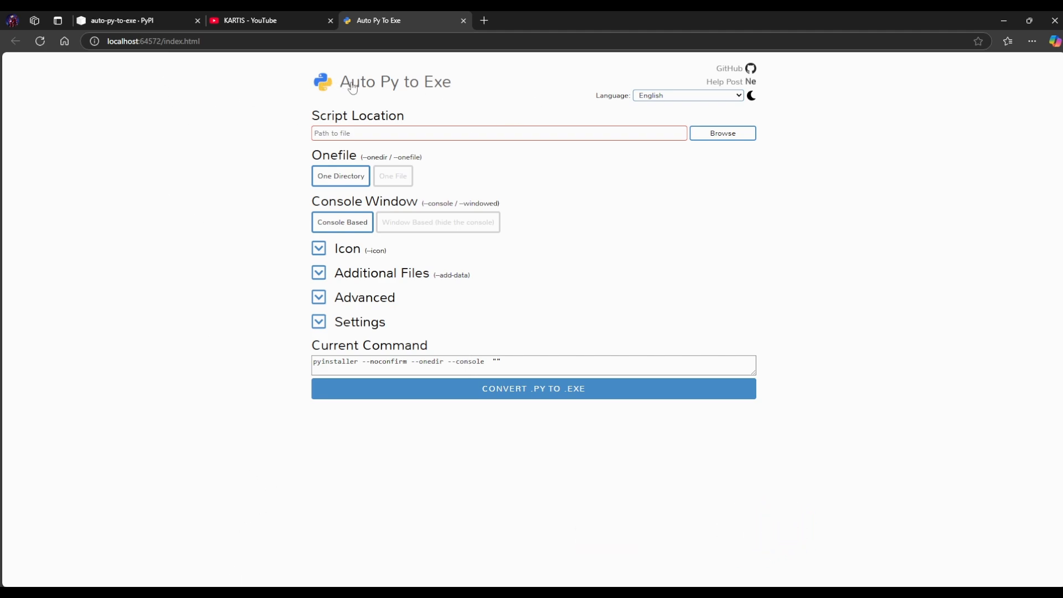
{"action": "mouse_move", "coordinate": [721, 133]}
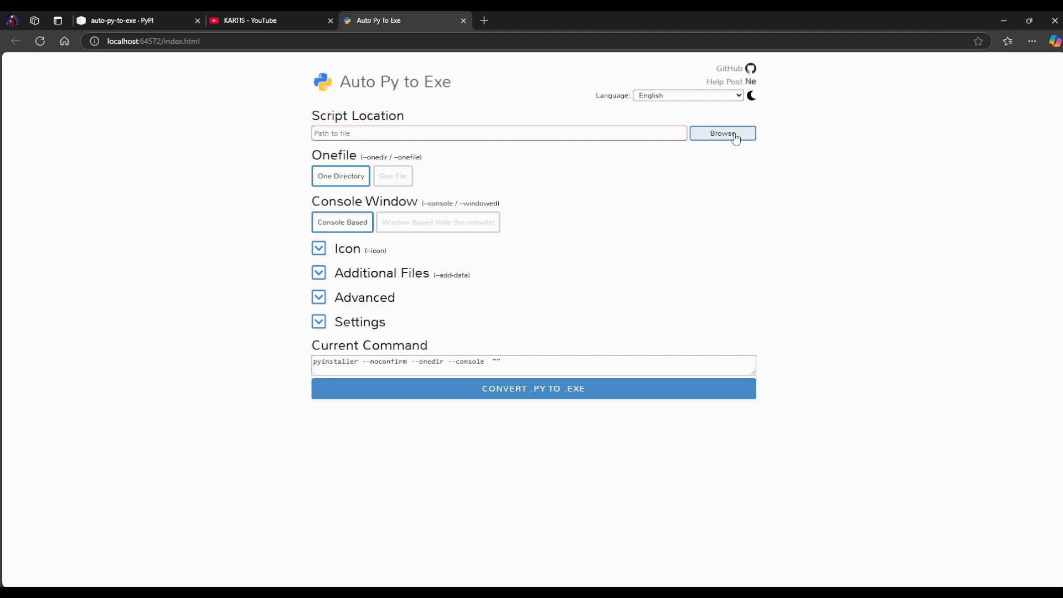
{"action": "mouse_move", "coordinate": [730, 139]}
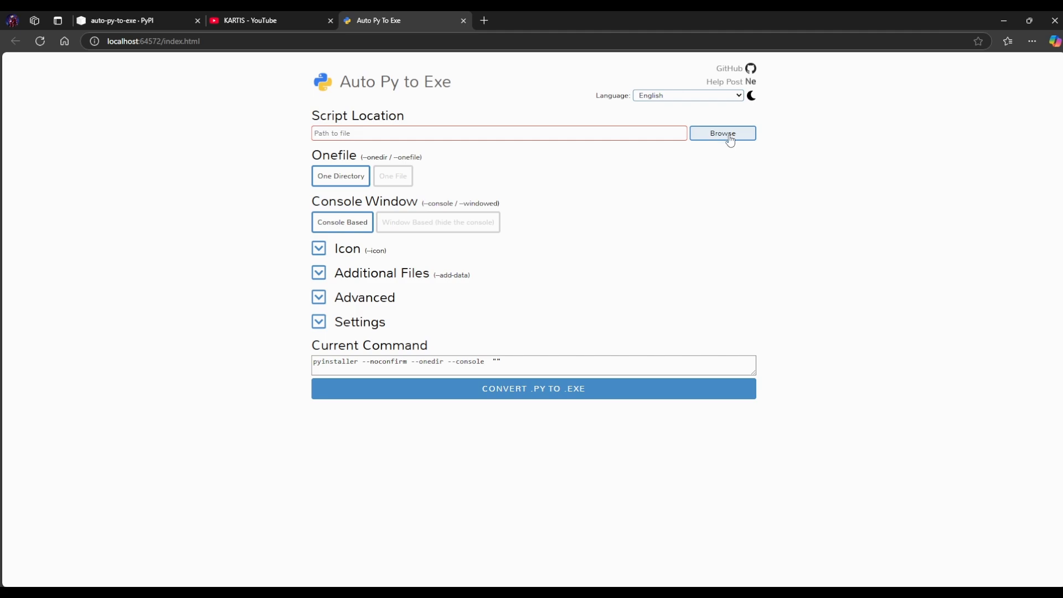
Set the script location to main.py from the TUTORIAL folder
{"action": "left_click", "coordinate": [722, 133]}
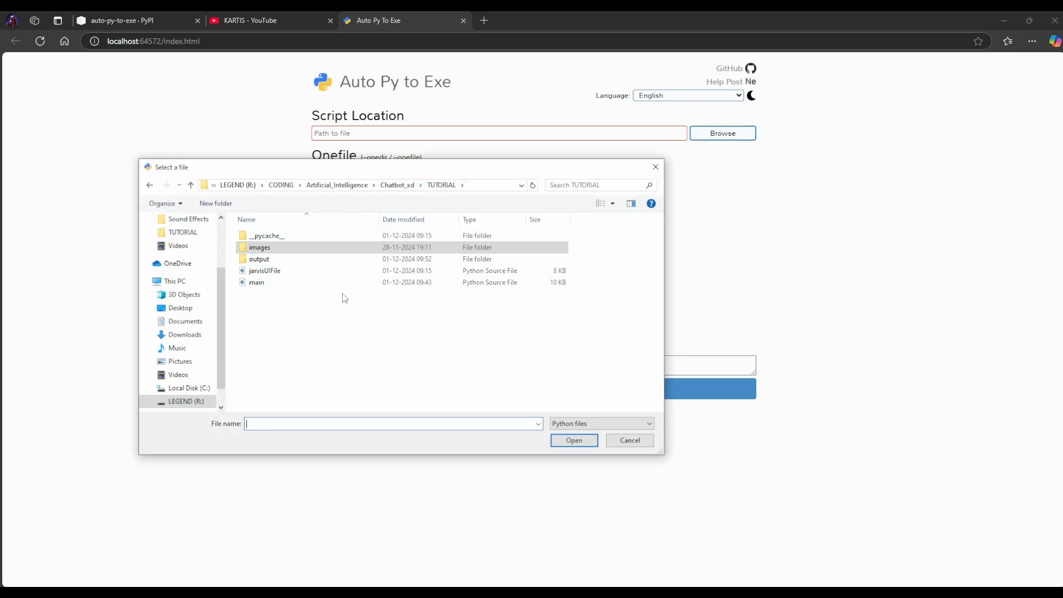
{"action": "mouse_move", "coordinate": [256, 281]}
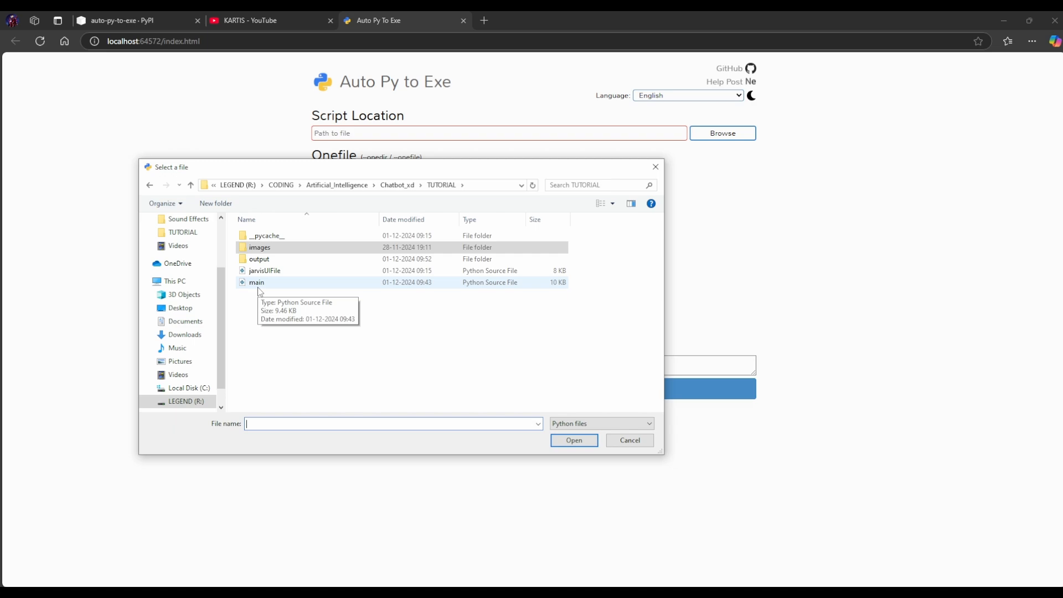
{"action": "left_click", "coordinate": [256, 282]}
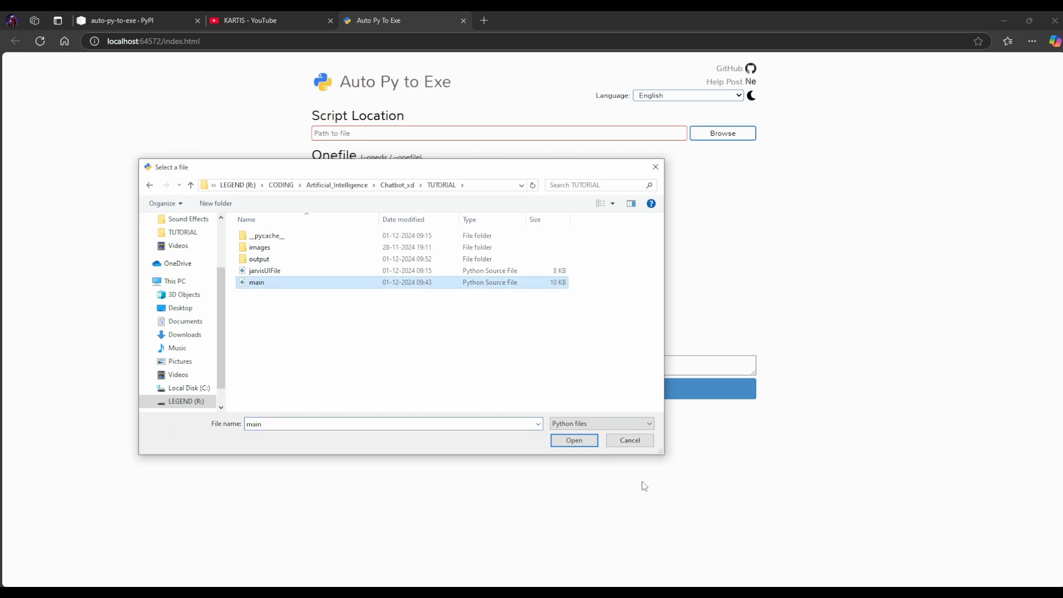
{"action": "mouse_move", "coordinate": [264, 270]}
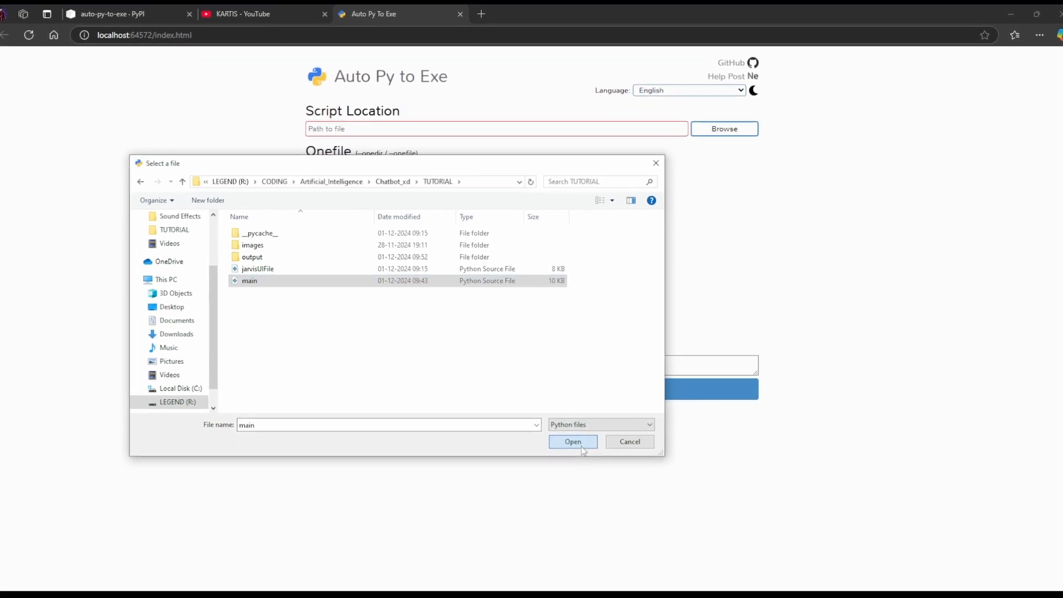
{"action": "left_click", "coordinate": [573, 441]}
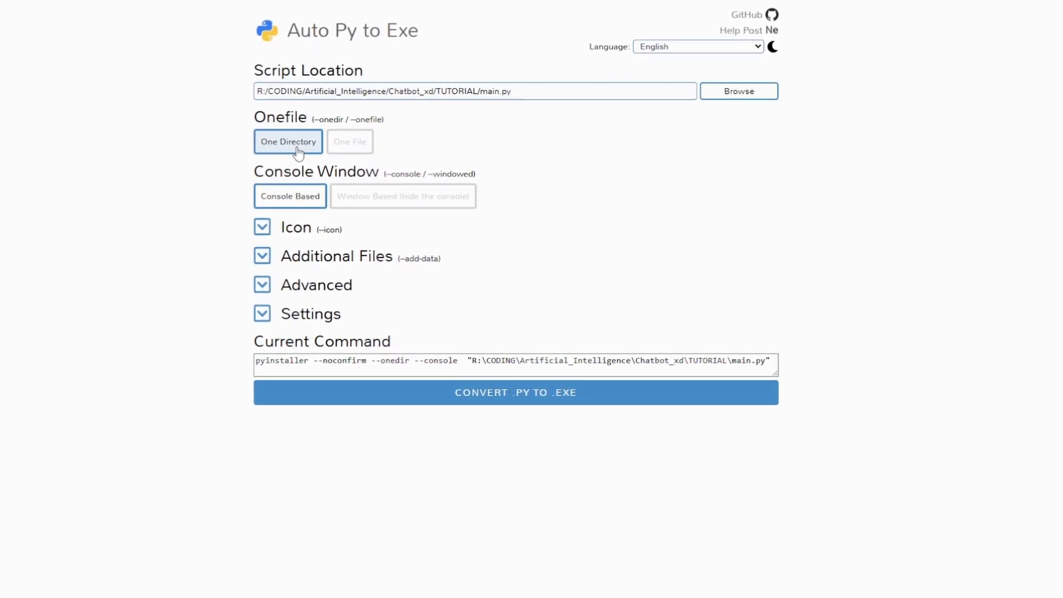
{"action": "mouse_move", "coordinate": [644, 239]}
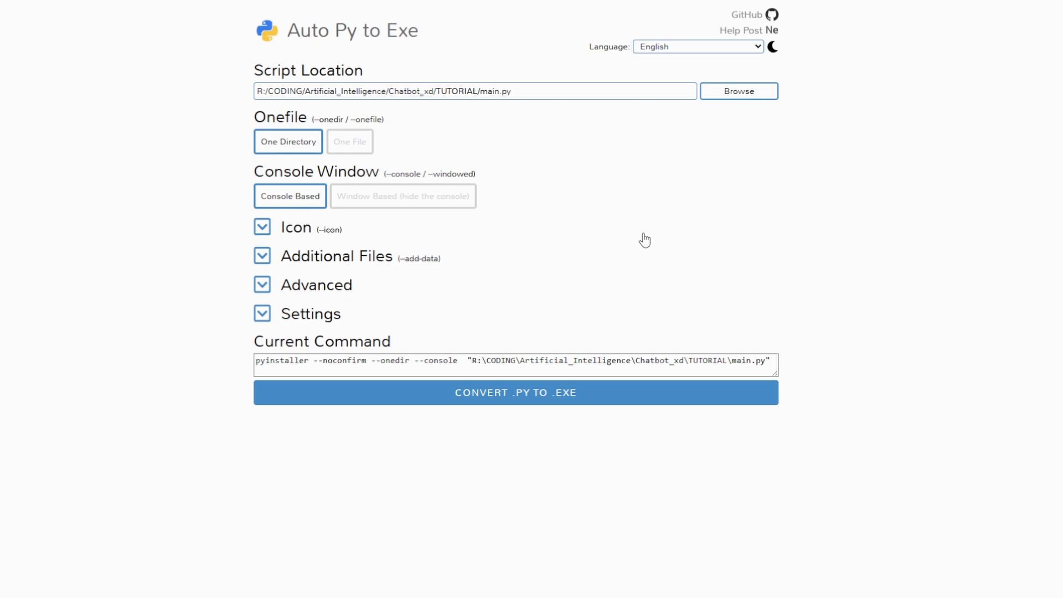
{"action": "mouse_move", "coordinate": [564, 171]}
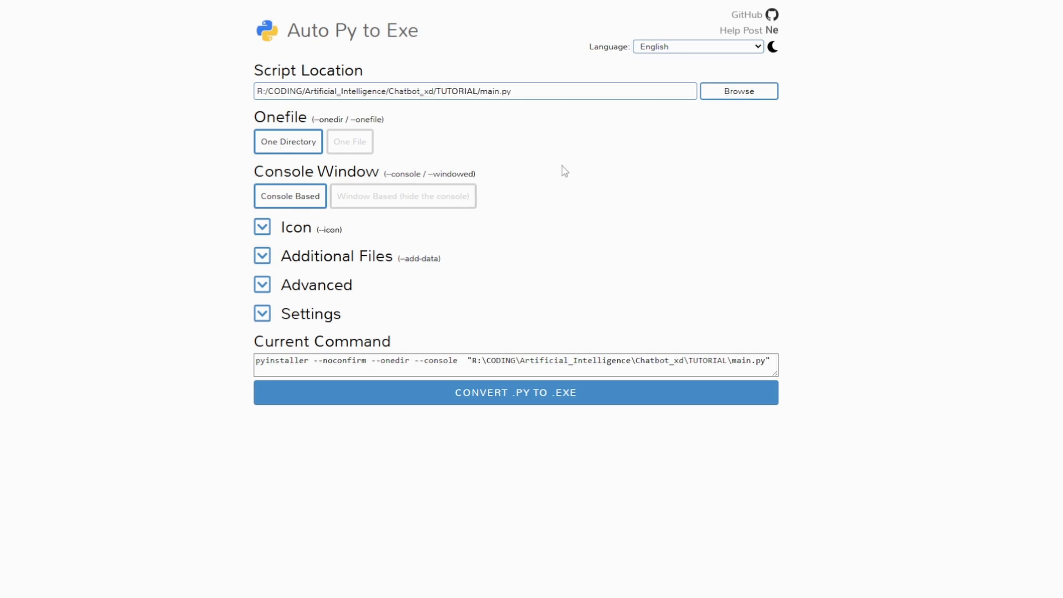
{"action": "mouse_move", "coordinate": [616, 227]}
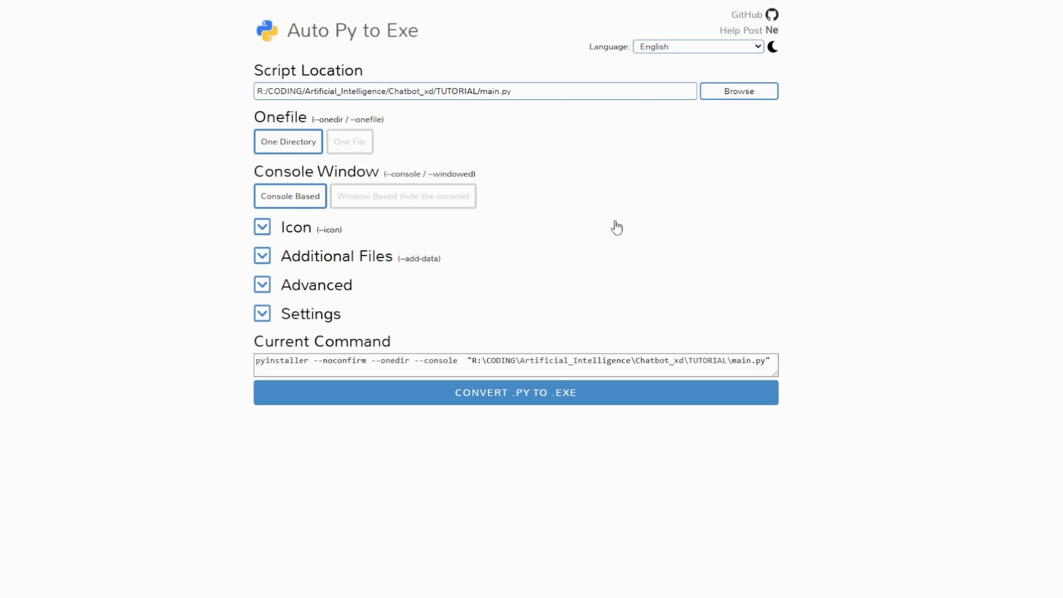
{"action": "mouse_move", "coordinate": [597, 228]}
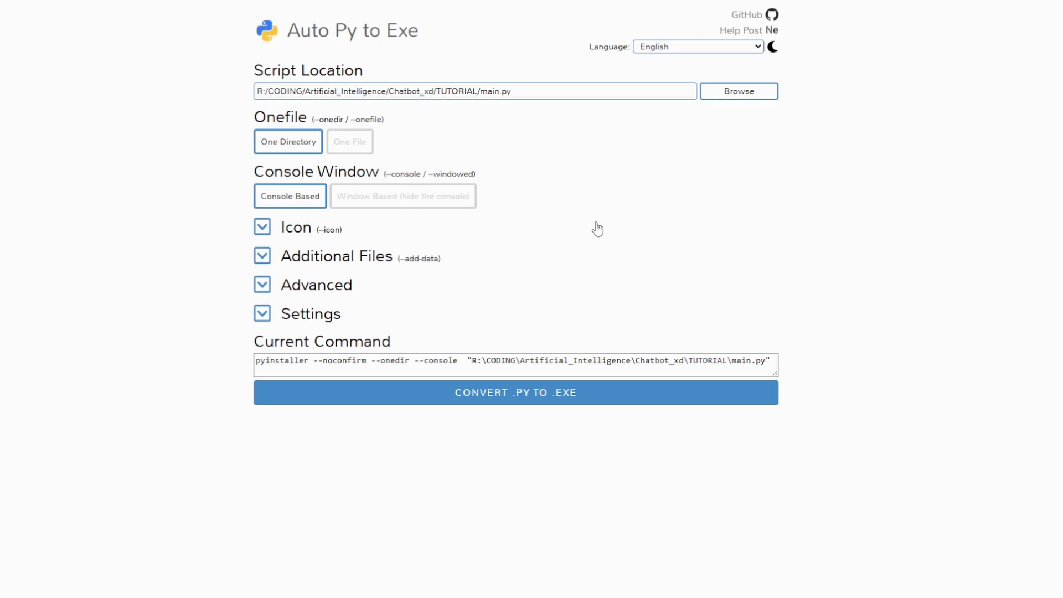
{"action": "mouse_move", "coordinate": [769, 175]}
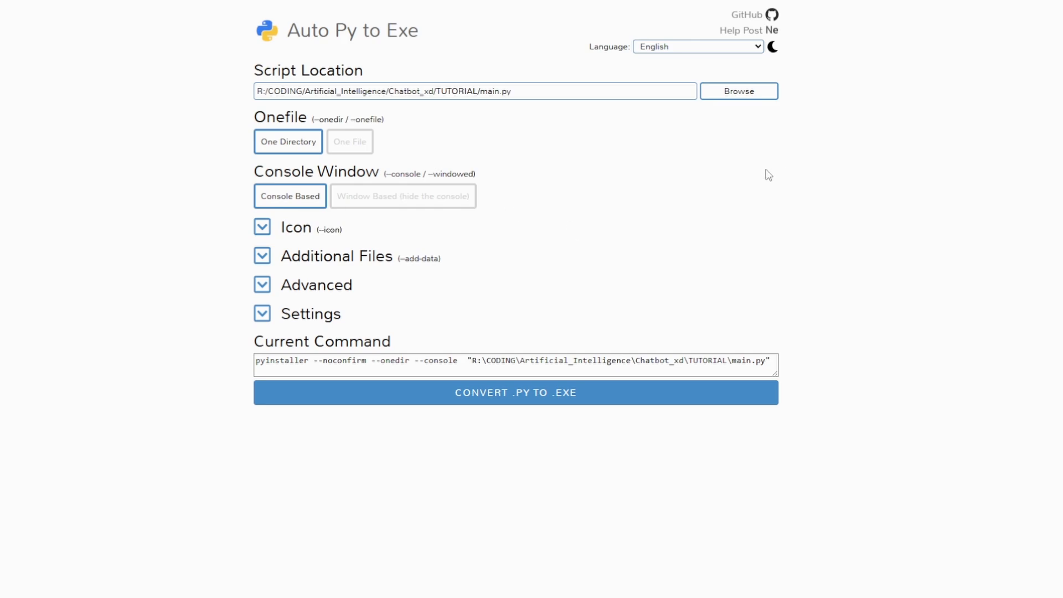
Choose the One File option so the command uses --onefile
{"action": "left_click", "coordinate": [350, 142]}
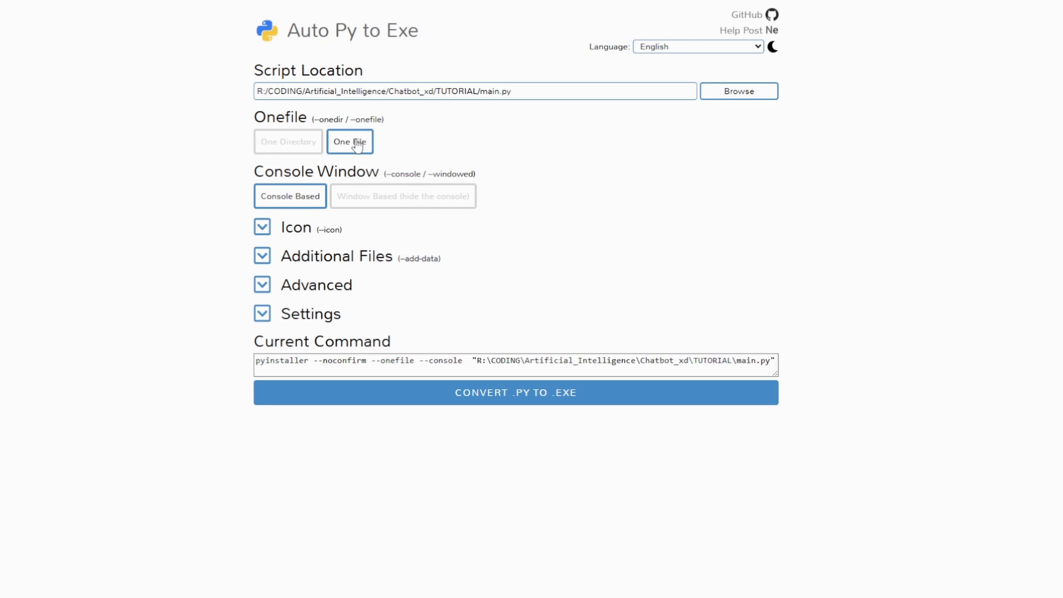
{"action": "mouse_move", "coordinate": [280, 181]}
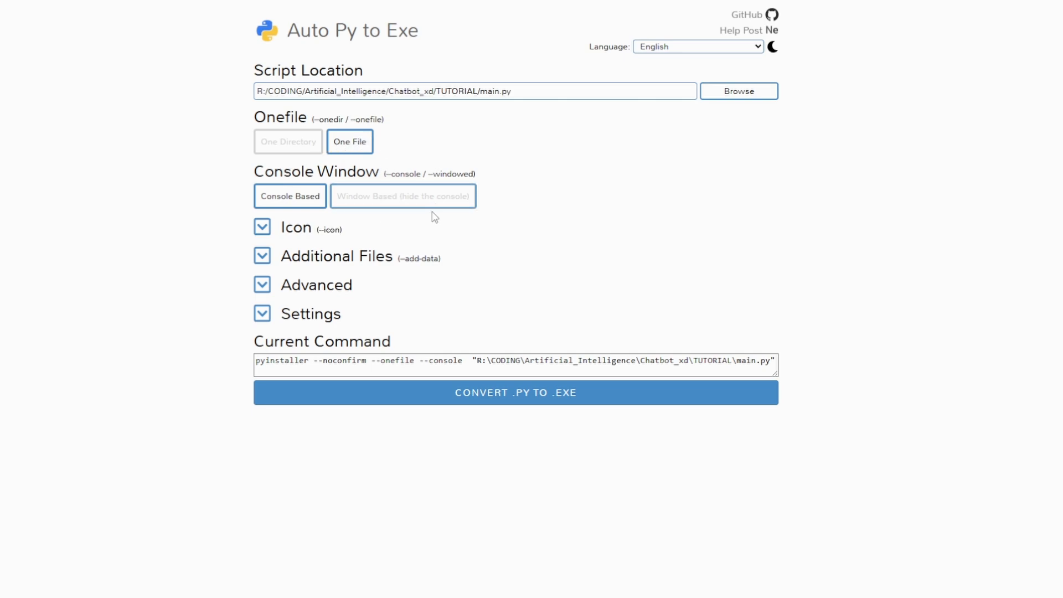
{"action": "mouse_move", "coordinate": [513, 180]}
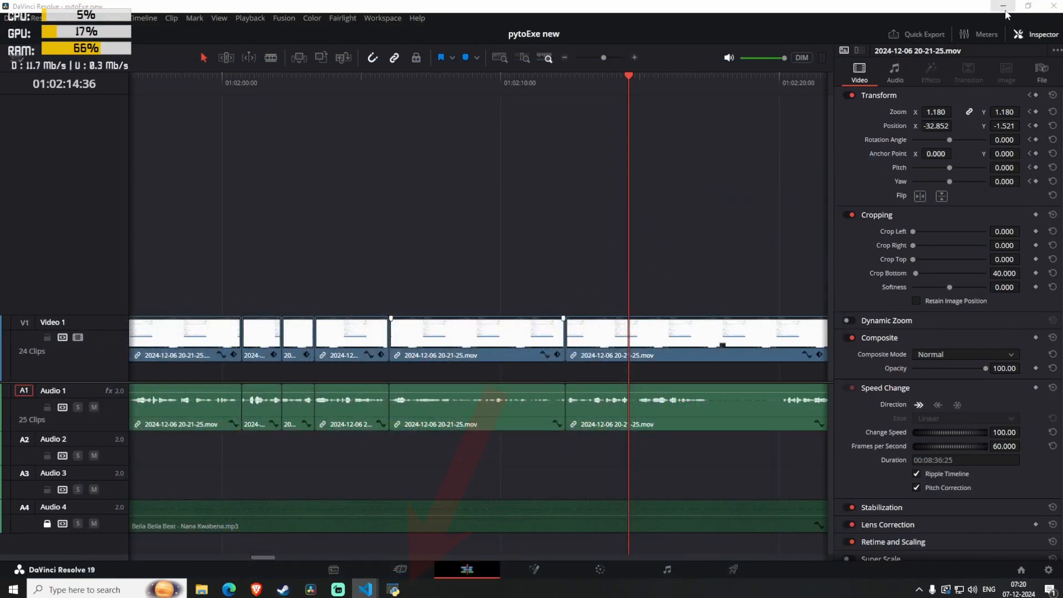
Minimise DaVinci Resolve and return to the Auto Py to Exe window
{"action": "left_click", "coordinate": [1005, 6]}
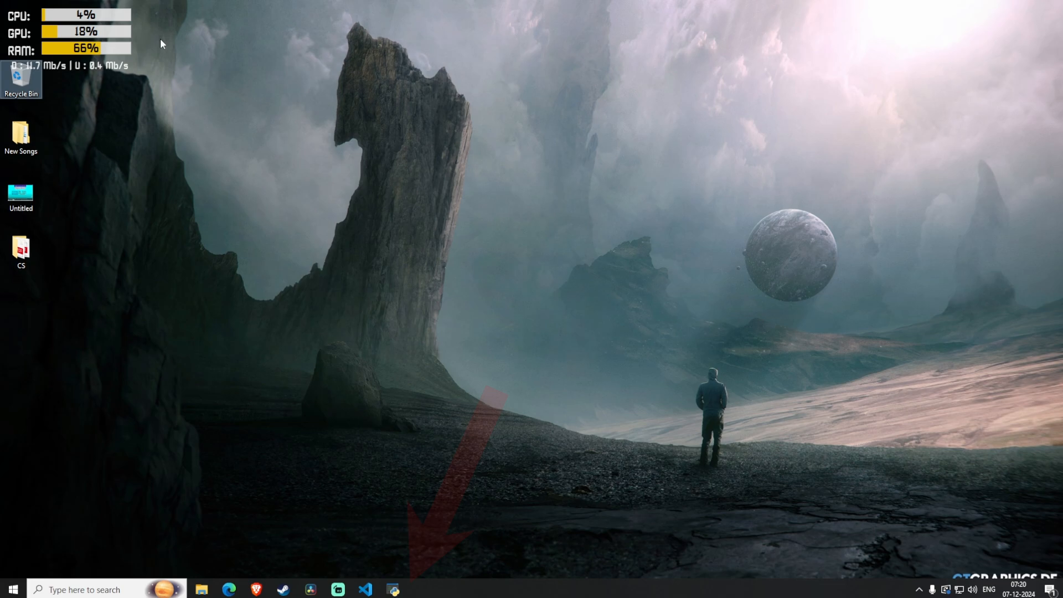
{"action": "left_click", "coordinate": [392, 589]}
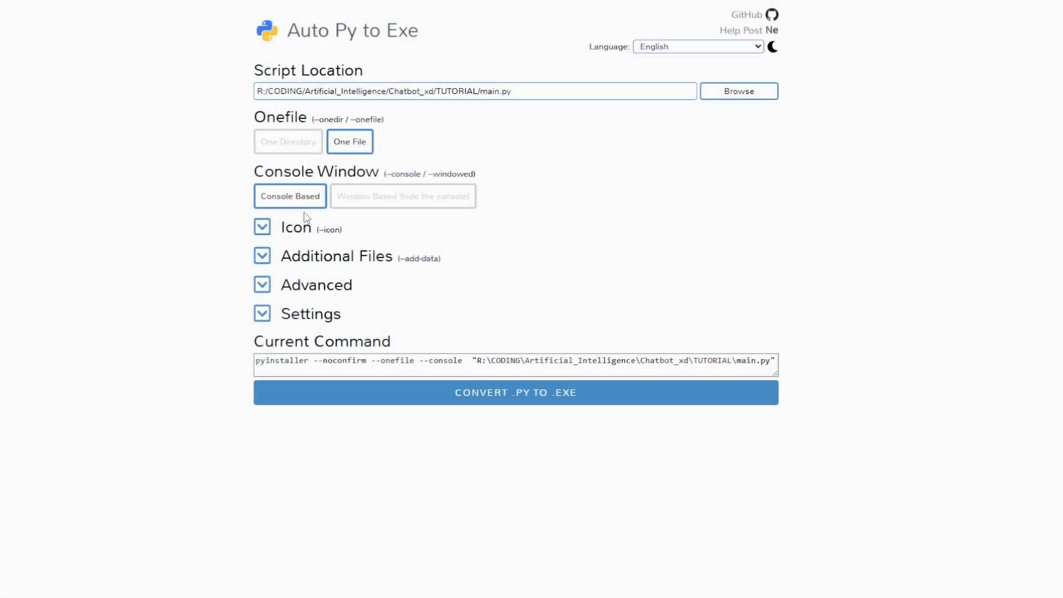
Select 'Window Based (hide the console)' so the command uses --windowed
{"action": "left_click", "coordinate": [402, 196]}
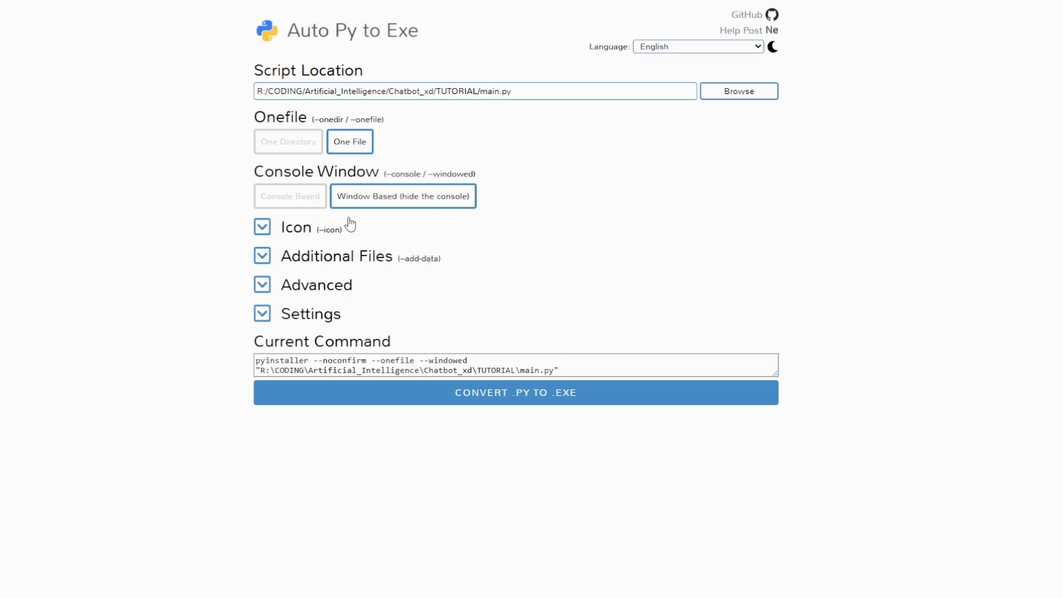
{"action": "mouse_move", "coordinate": [460, 203]}
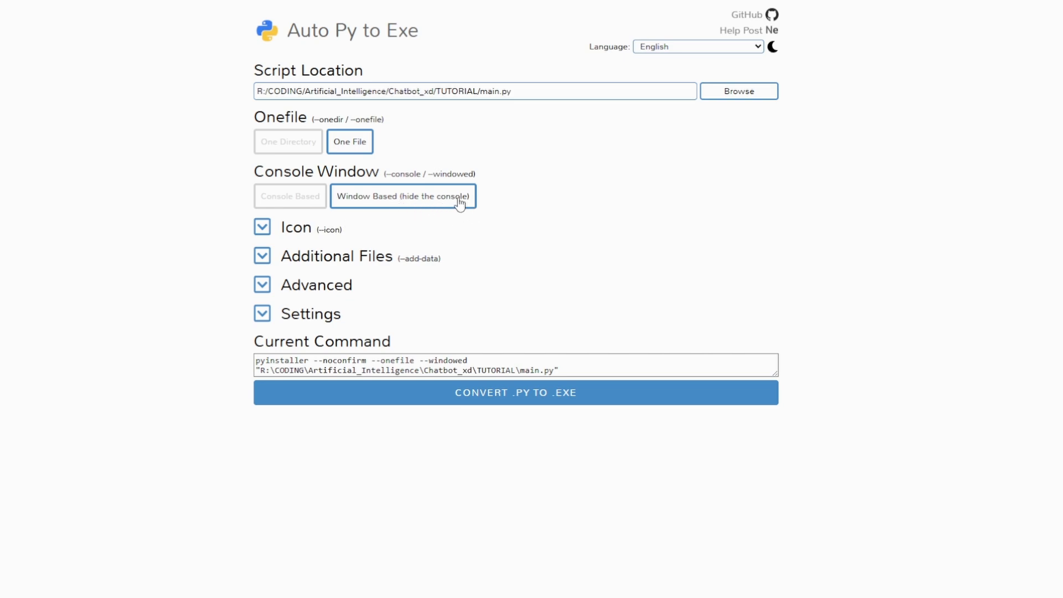
{"action": "mouse_move", "coordinate": [459, 204]}
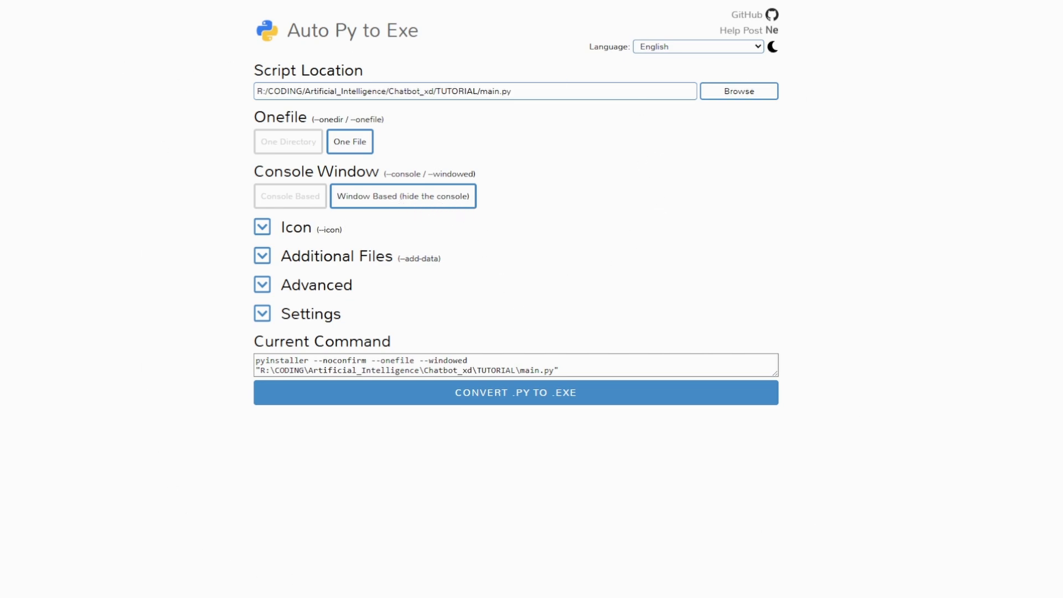
{"action": "mouse_move", "coordinate": [564, 305]}
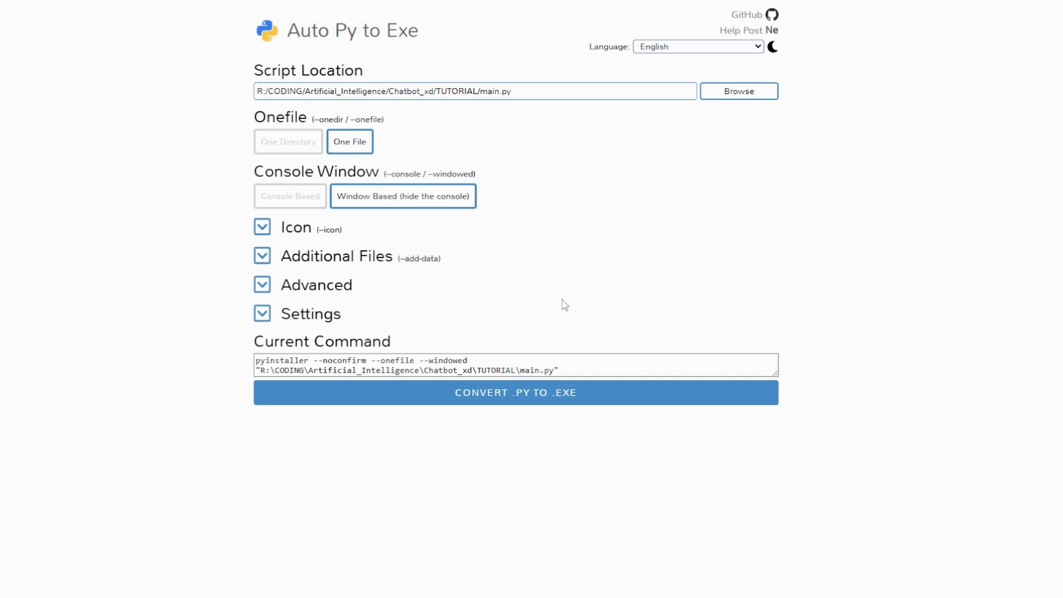
{"action": "mouse_move", "coordinate": [292, 257]}
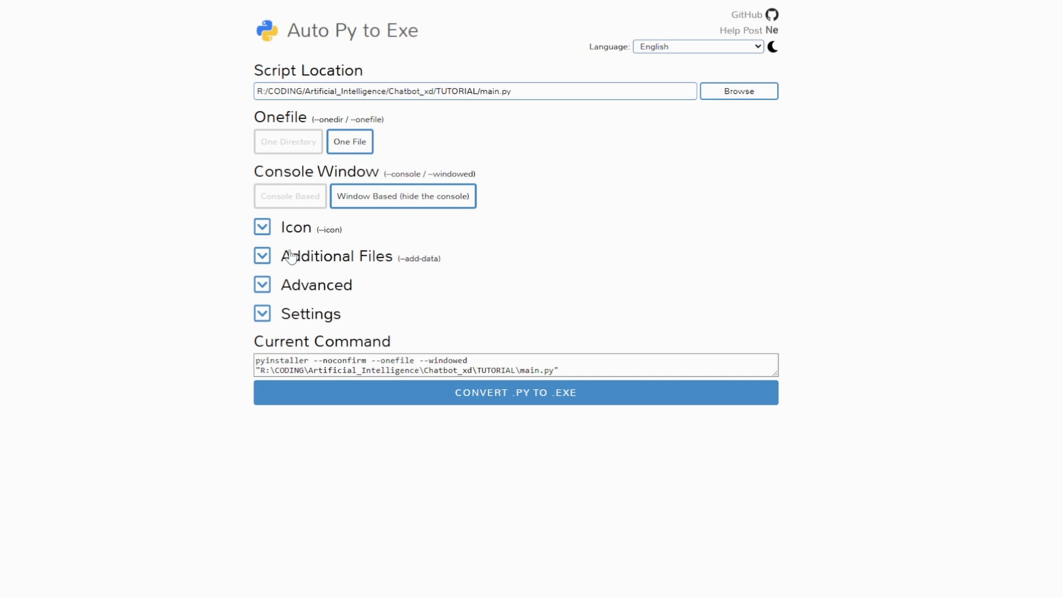
Browse for an icon and view the ironManIcon image's file properties in the images folder
{"action": "left_click", "coordinate": [262, 226]}
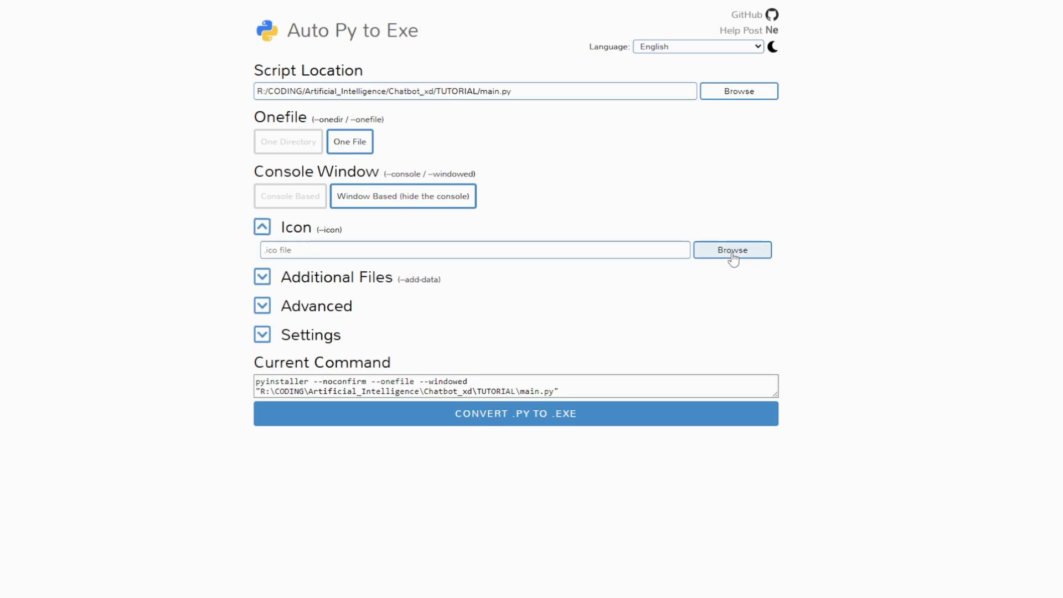
{"action": "left_click", "coordinate": [732, 249]}
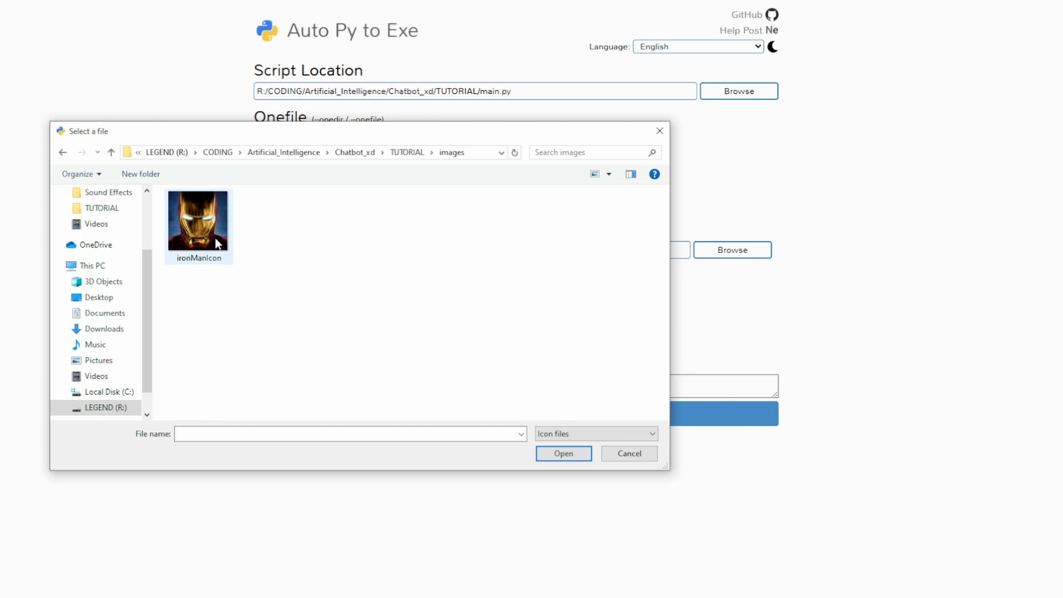
{"action": "right_click", "coordinate": [197, 220]}
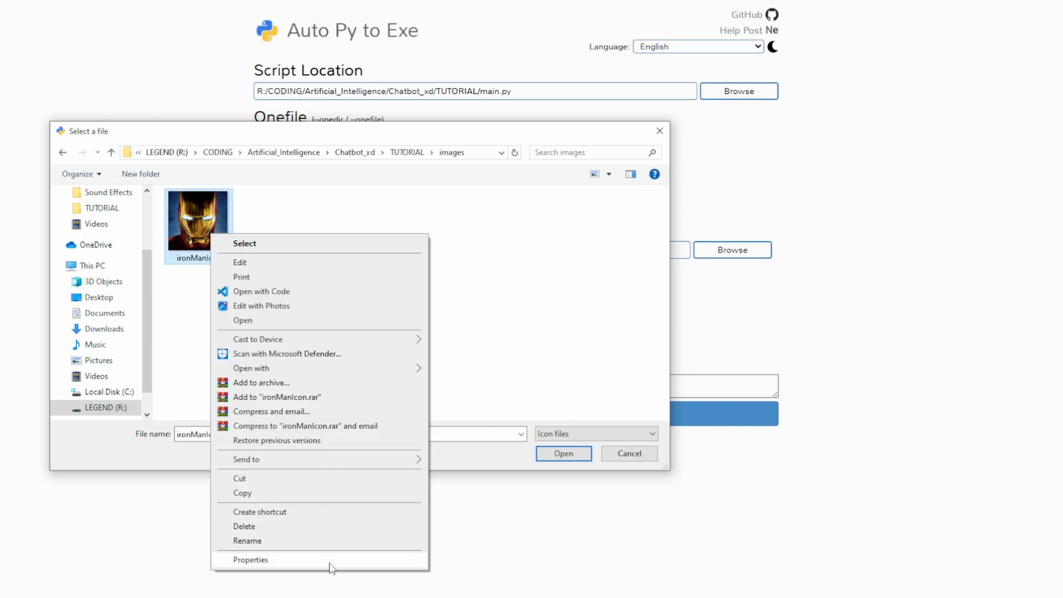
{"action": "left_click", "coordinate": [251, 559]}
{"action": "type", "text": "jpg to icon"}
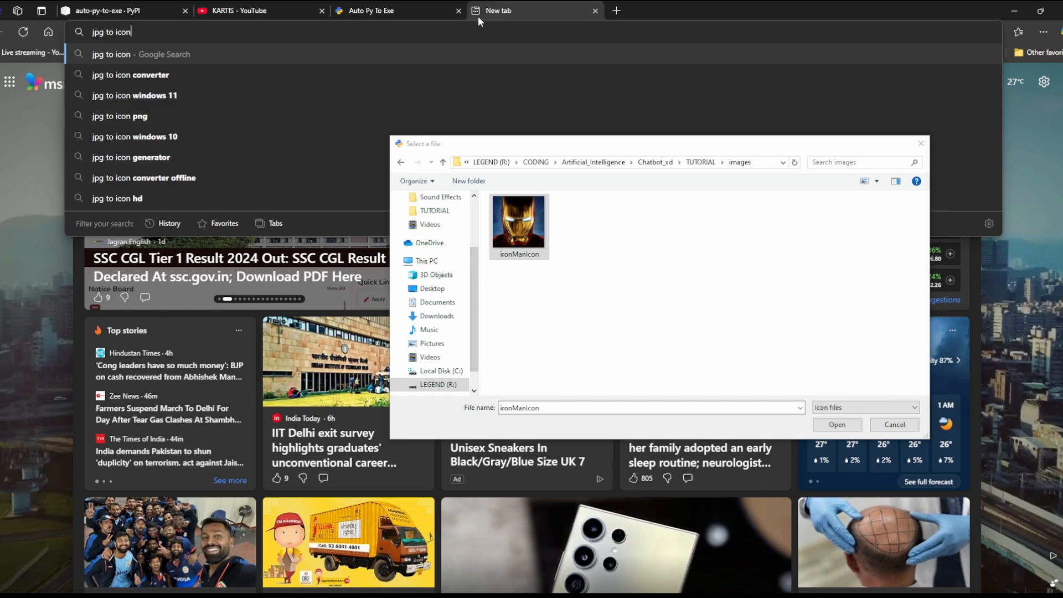
Upload jarvisOnline.png to Convertio and convert it to ICO
{"action": "left_click", "coordinate": [131, 75]}
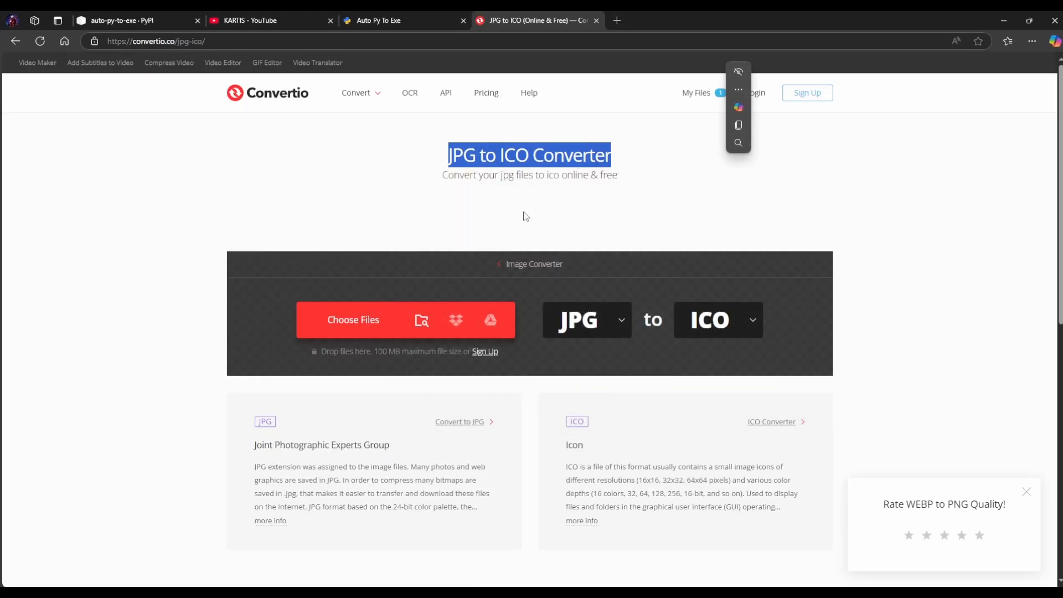
{"action": "left_click", "coordinate": [352, 320]}
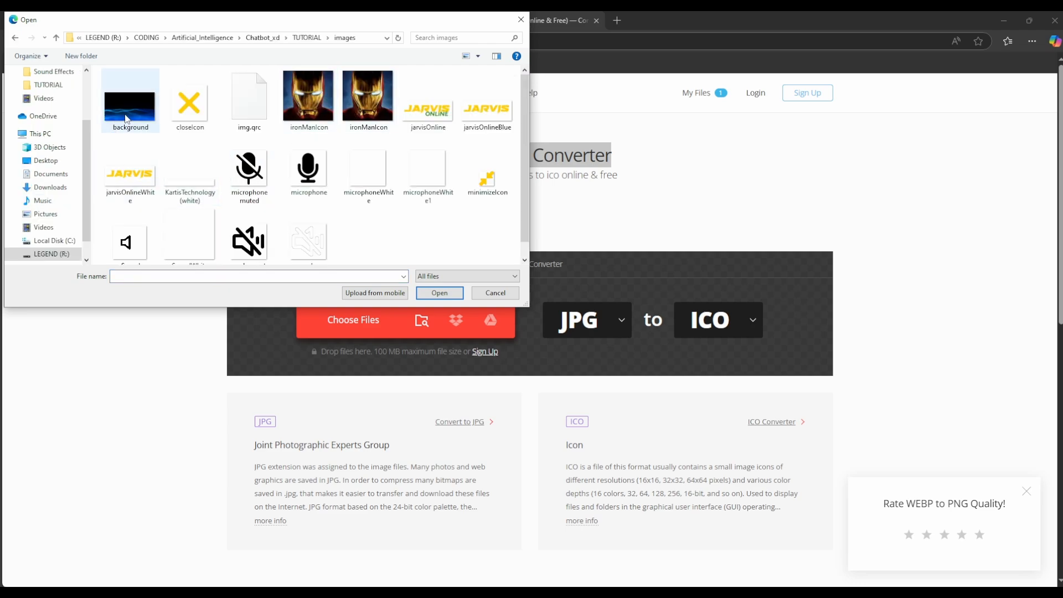
{"action": "mouse_move", "coordinate": [427, 101]}
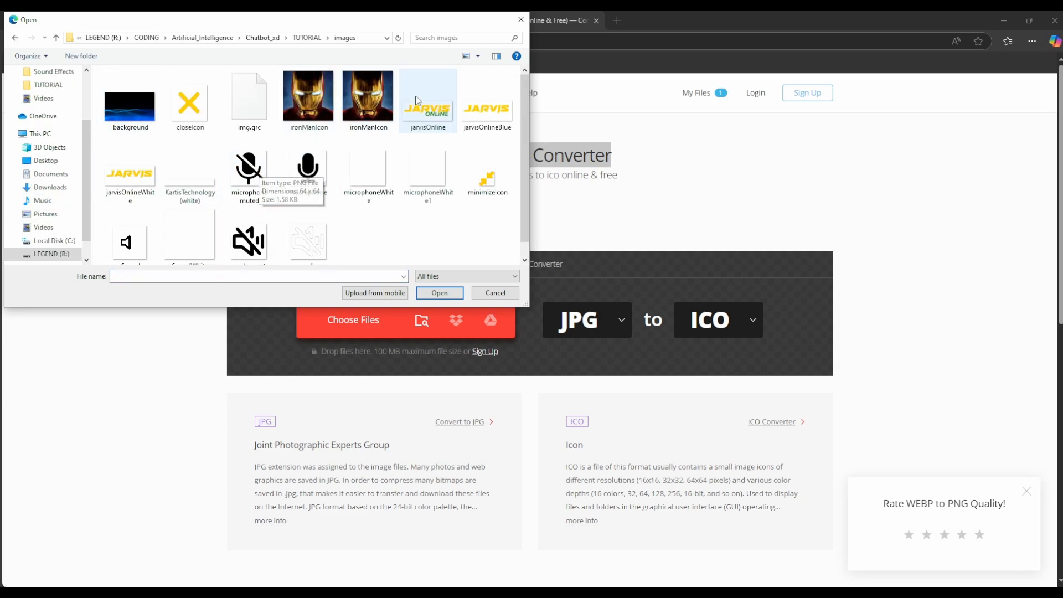
{"action": "left_click", "coordinate": [439, 293]}
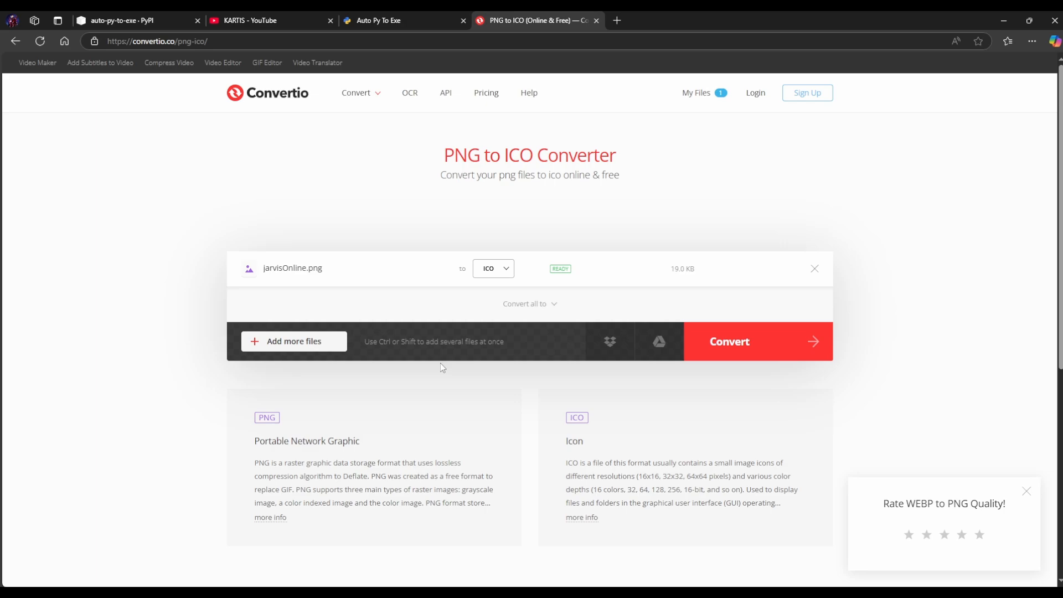
{"action": "left_click", "coordinate": [729, 340]}
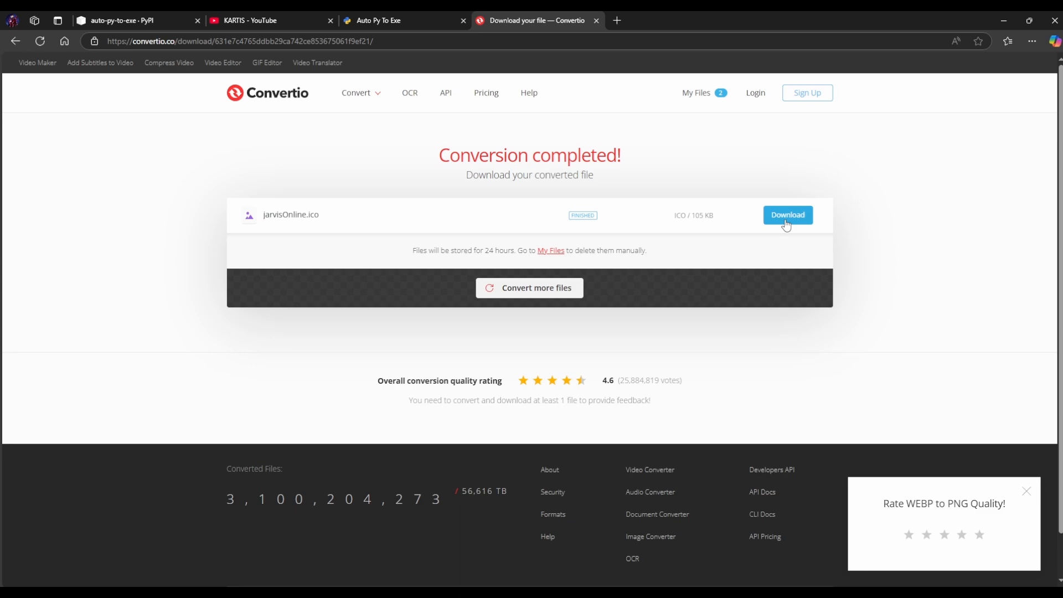
Download jarvisOnline.ico, preview it, then close the viewer and converter tab
{"action": "left_click", "coordinate": [787, 215]}
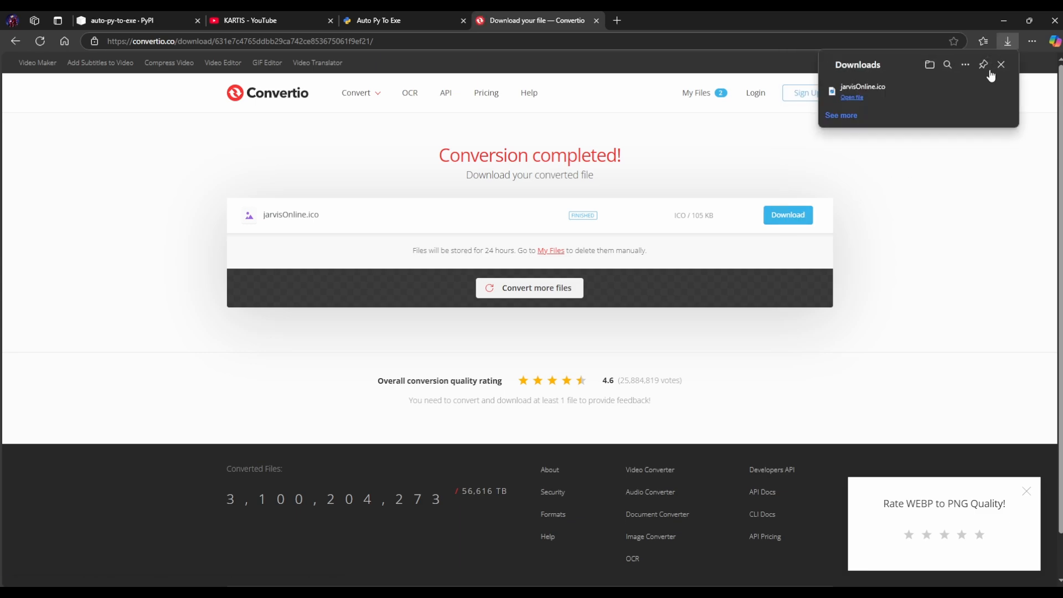
{"action": "left_click", "coordinate": [852, 97]}
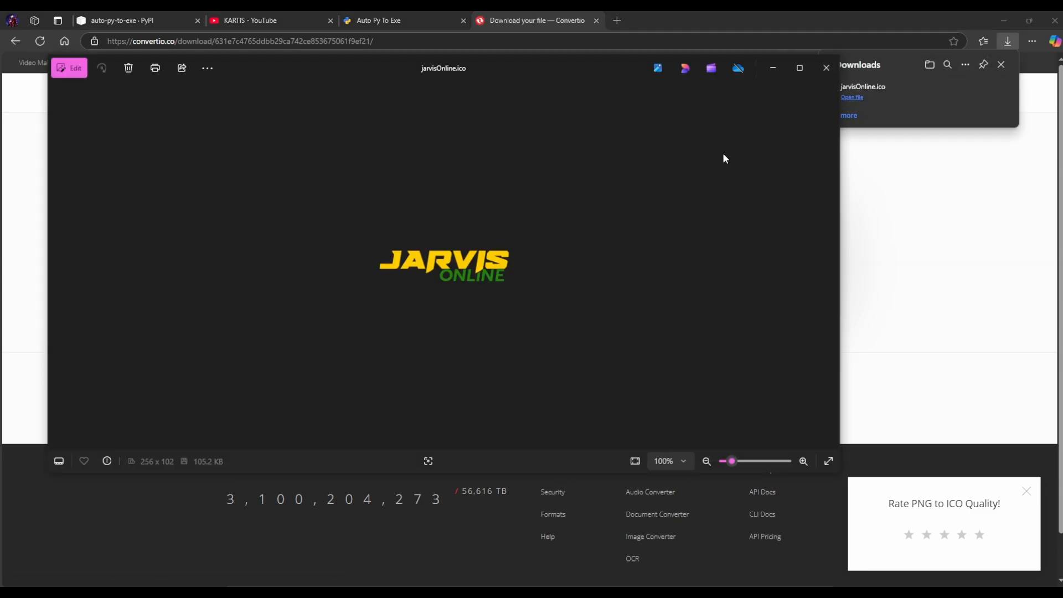
{"action": "left_click", "coordinate": [825, 68]}
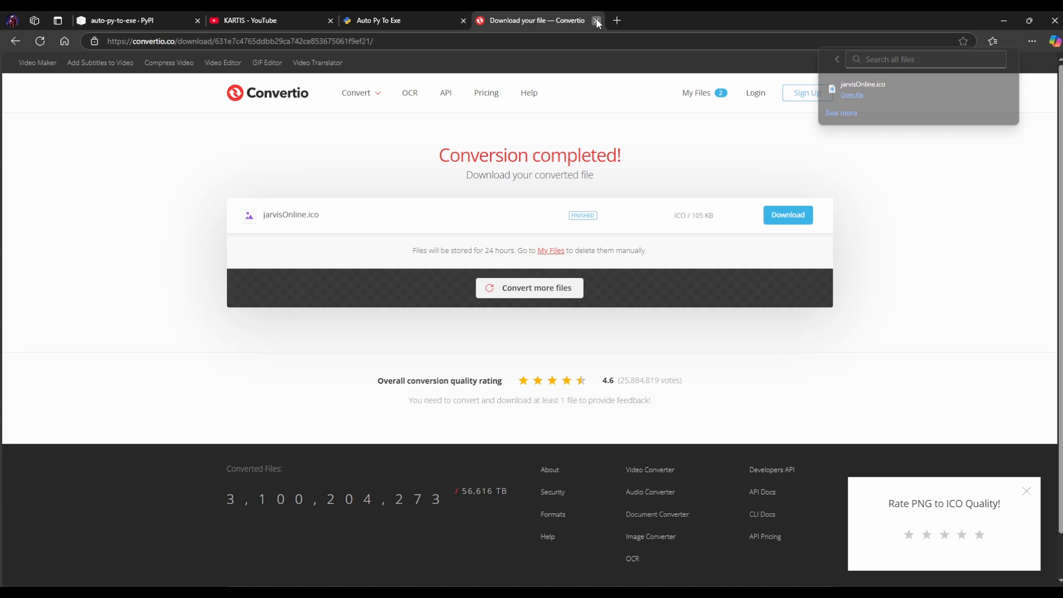
{"action": "left_click", "coordinate": [596, 20]}
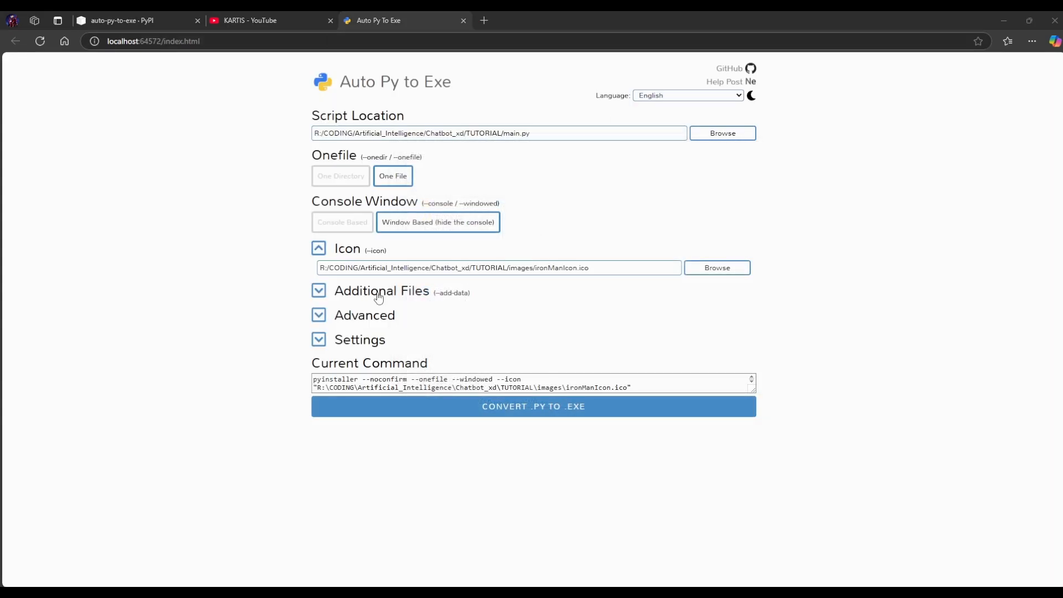
Add the TUTORIAL folder under Additional Files as bundled data
{"action": "left_click", "coordinate": [319, 294]}
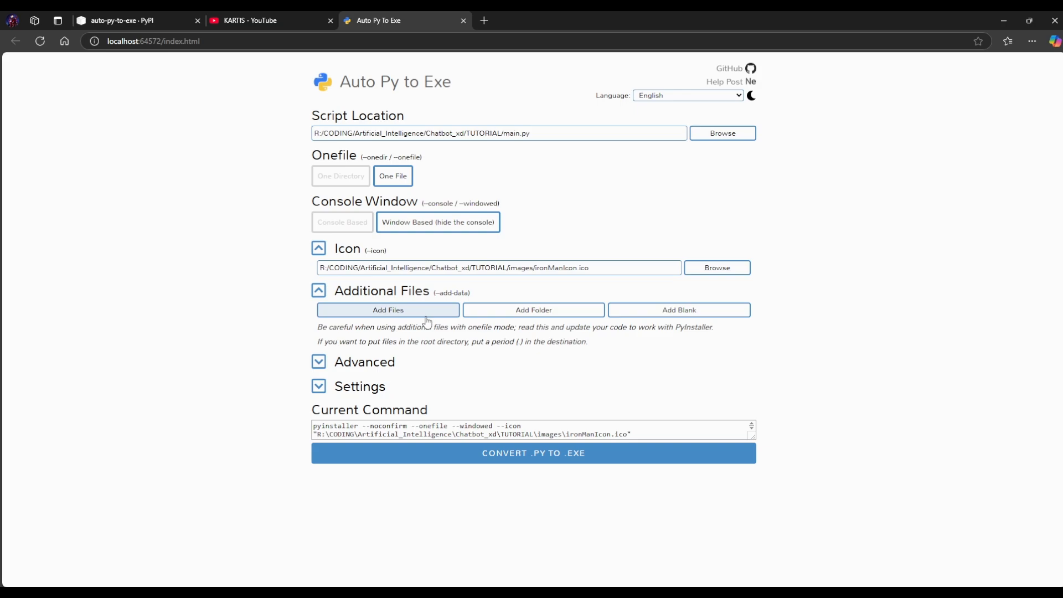
{"action": "mouse_move", "coordinate": [532, 310]}
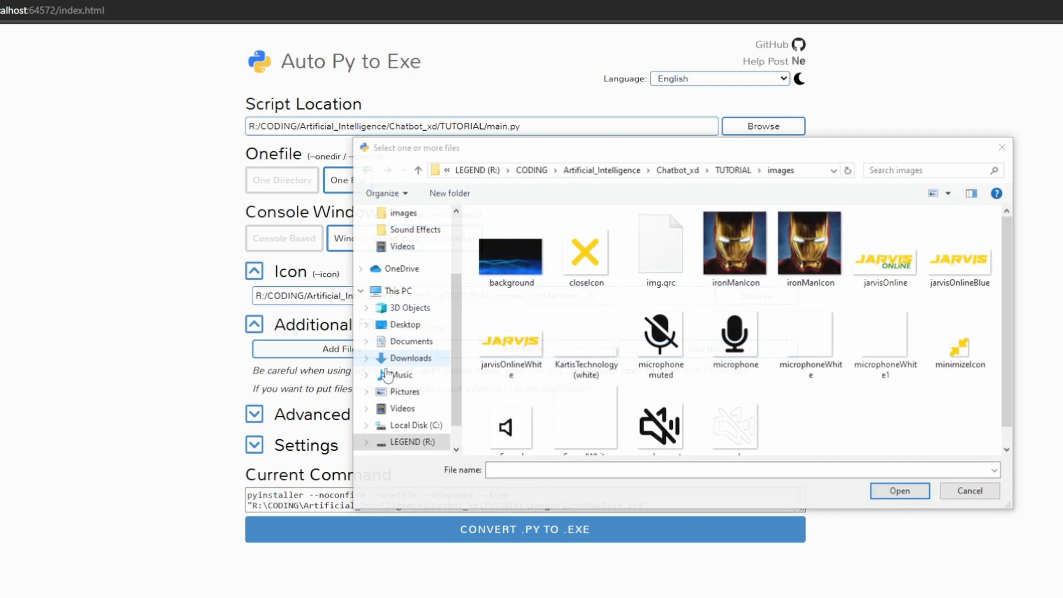
{"action": "left_click", "coordinate": [900, 490]}
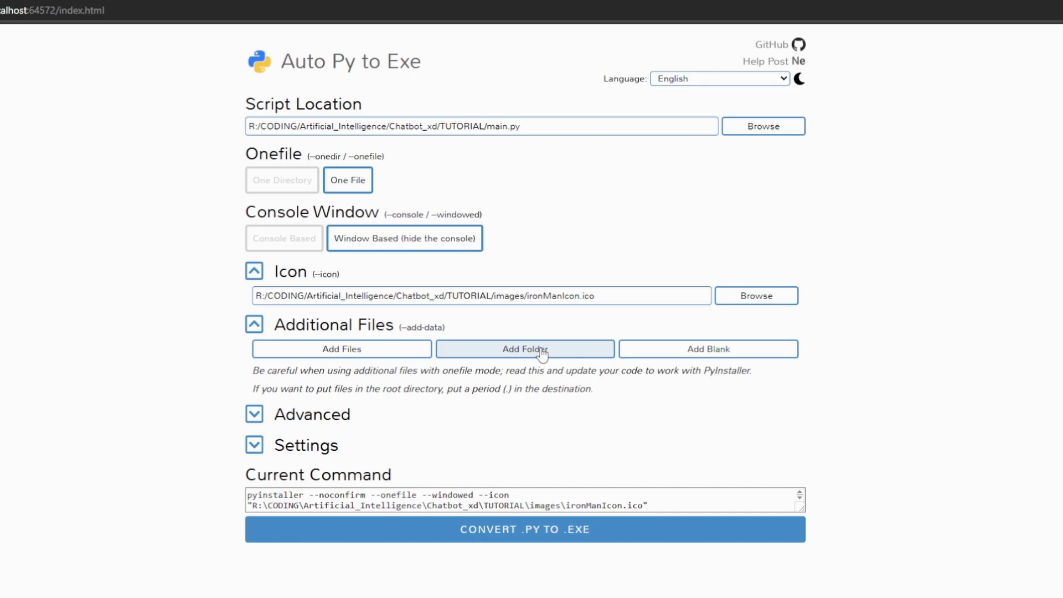
{"action": "left_click", "coordinate": [525, 348]}
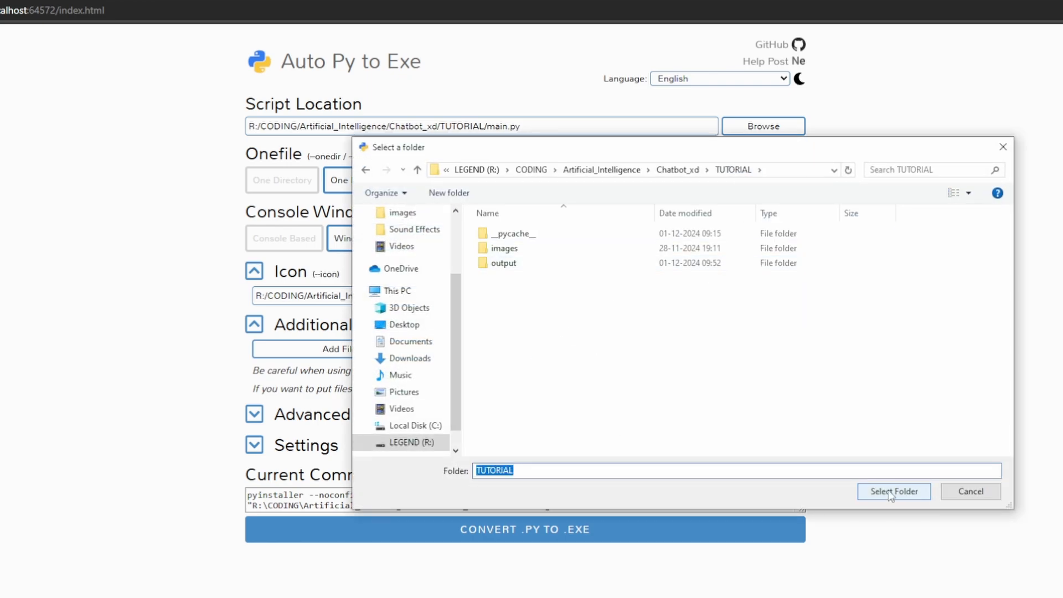
{"action": "left_click", "coordinate": [892, 491]}
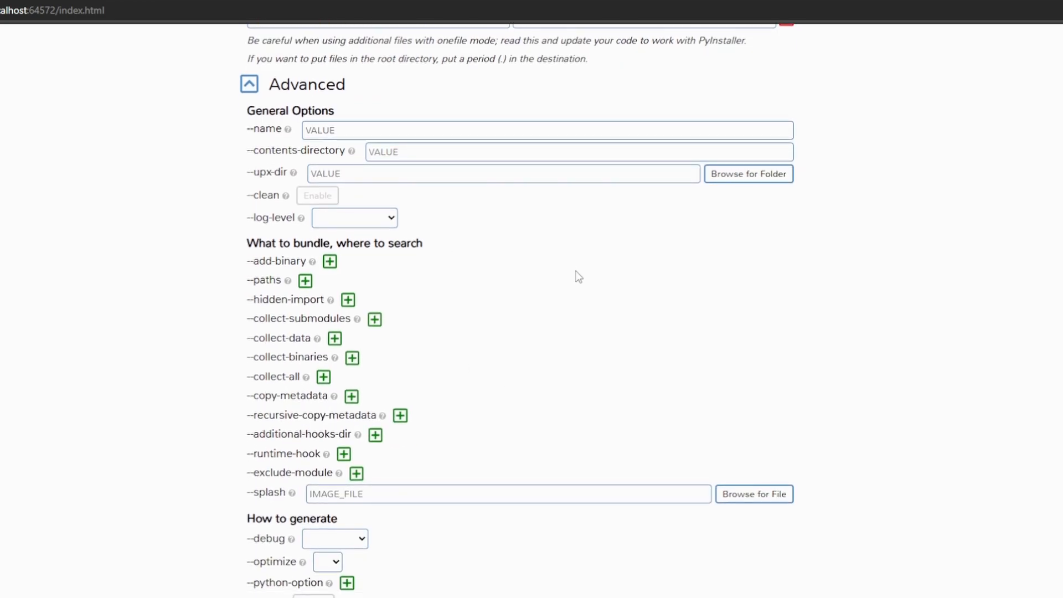
{"action": "scroll", "scroll_direction": "down", "scroll_amount": 3}
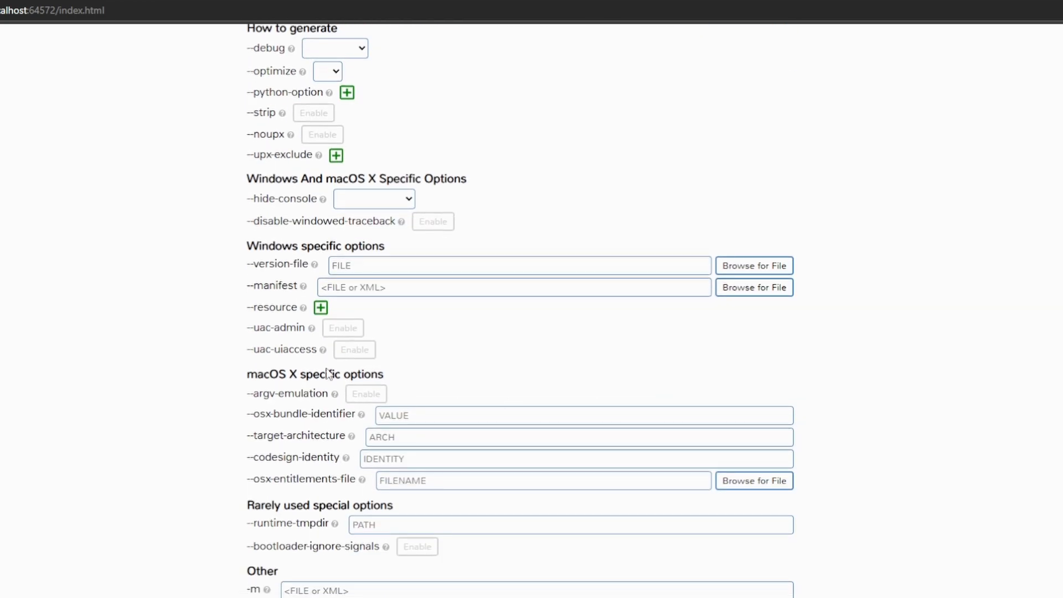
{"action": "scroll", "scroll_direction": "up", "scroll_amount": 3}
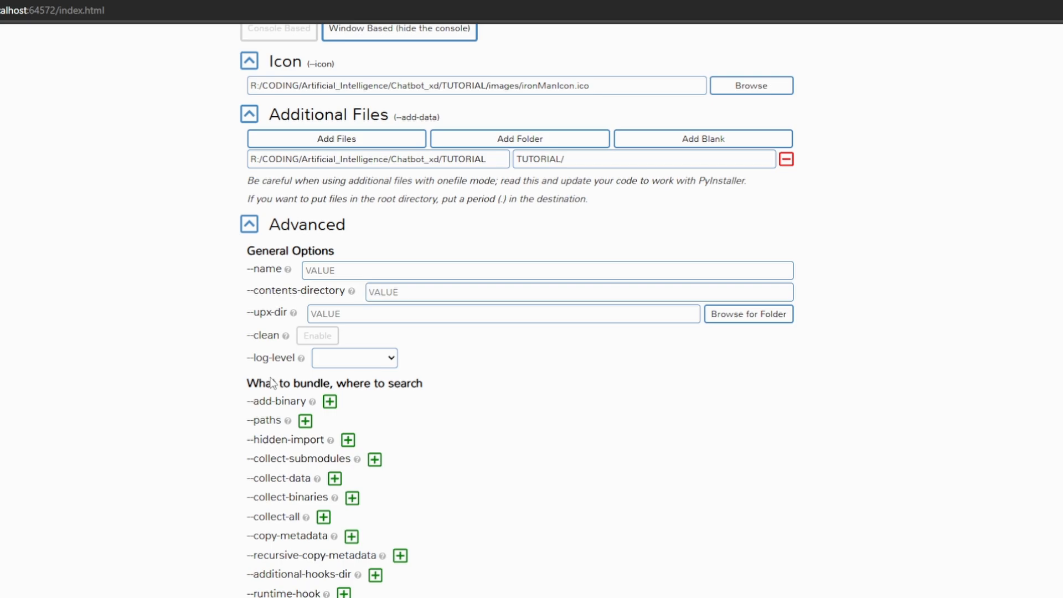
{"action": "double_click", "coordinate": [263, 421]}
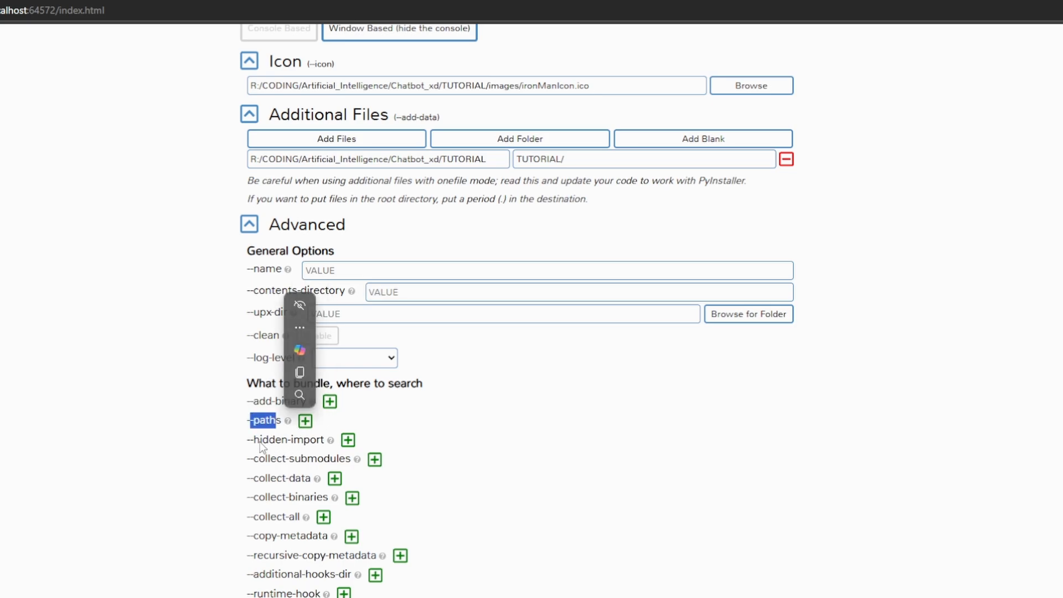
{"action": "scroll", "scroll_direction": "down", "scroll_amount": 3}
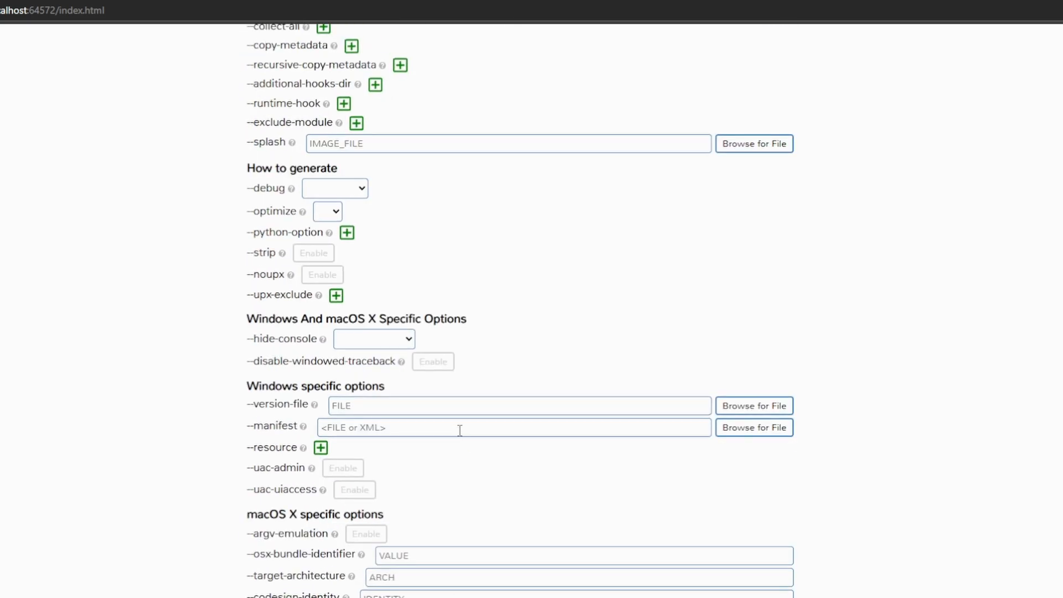
{"action": "scroll", "scroll_direction": "down", "scroll_amount": 3}
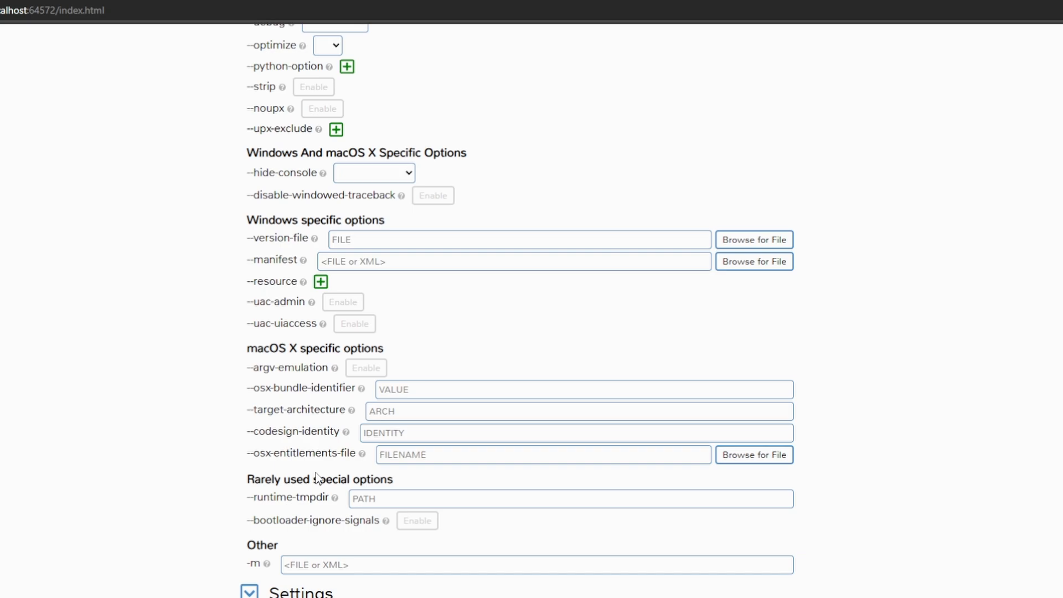
{"action": "scroll", "scroll_direction": "up", "scroll_amount": 3}
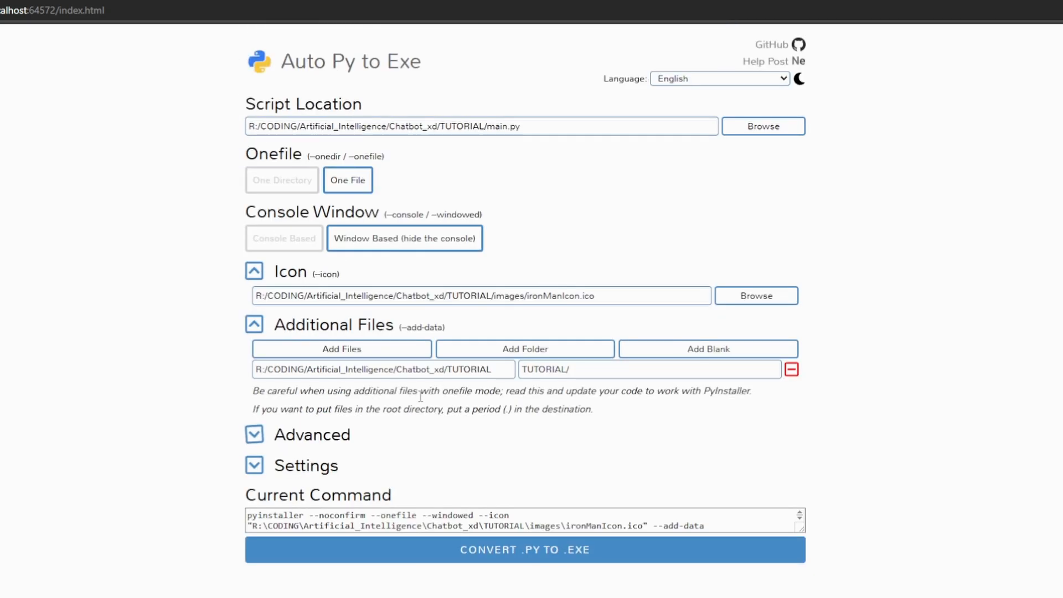
{"action": "left_click", "coordinate": [254, 465]}
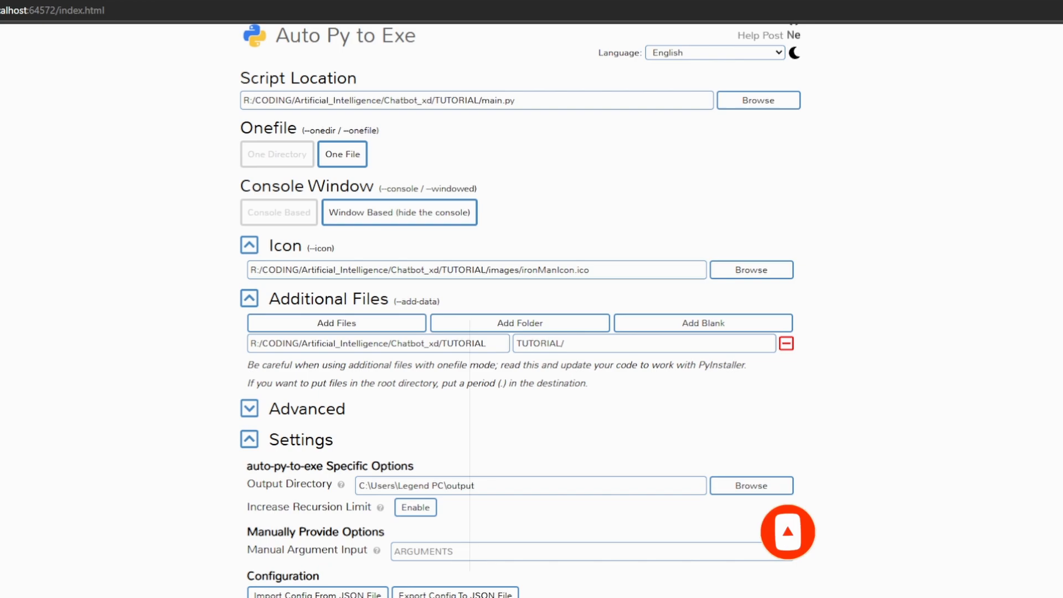
{"action": "left_click", "coordinate": [787, 531]}
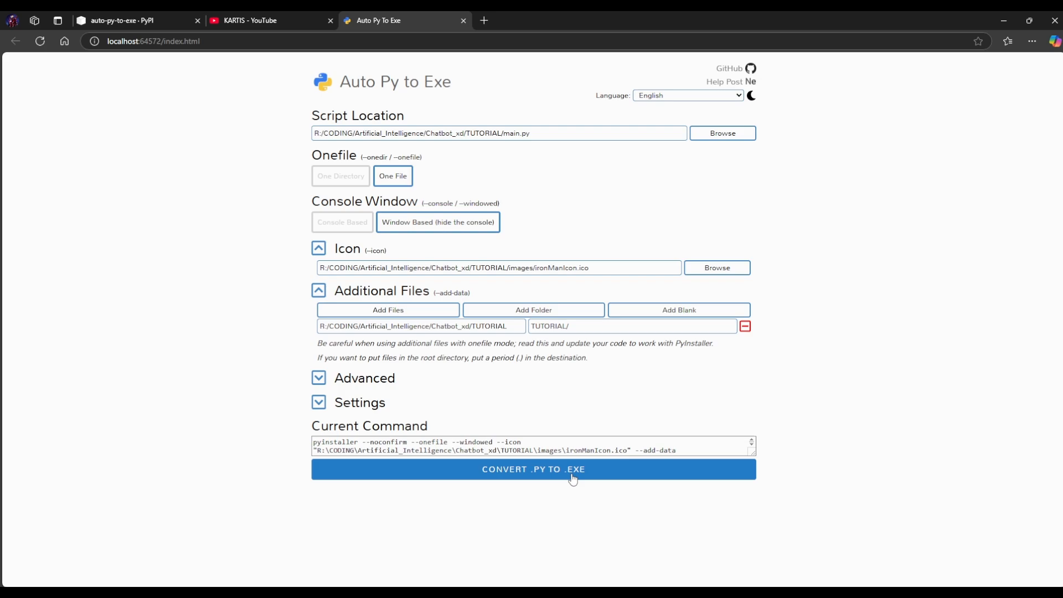
Build the exe, watch the output log reach Complete, and close Command Prompt
{"action": "left_click", "coordinate": [534, 469]}
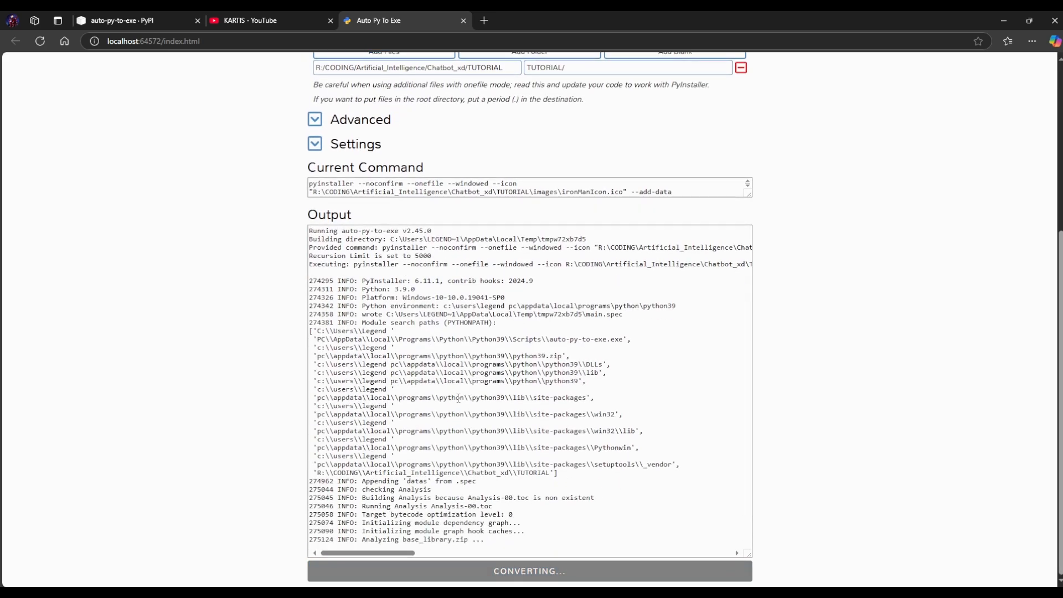
{"action": "scroll", "scroll_direction": "down", "scroll_amount": 3}
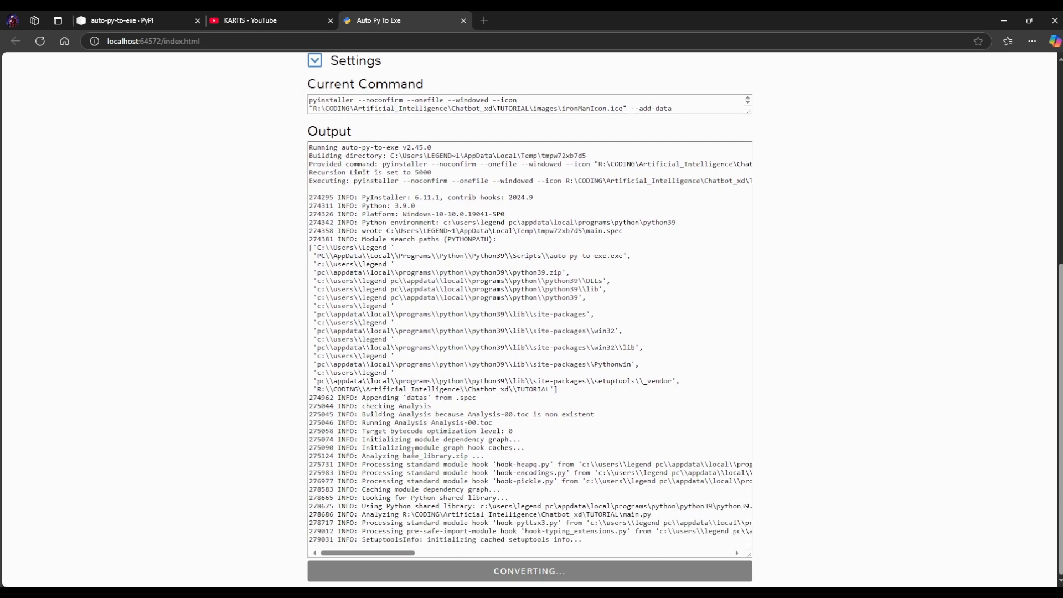
{"action": "scroll", "scroll_direction": "up", "scroll_amount": 3}
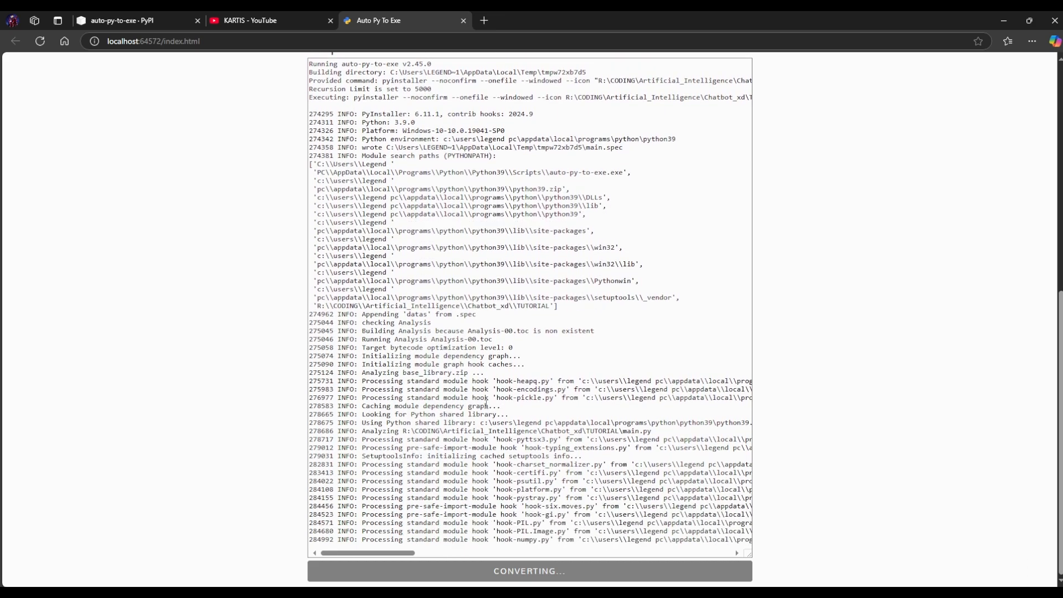
{"action": "scroll", "scroll_direction": "down", "scroll_amount": 3}
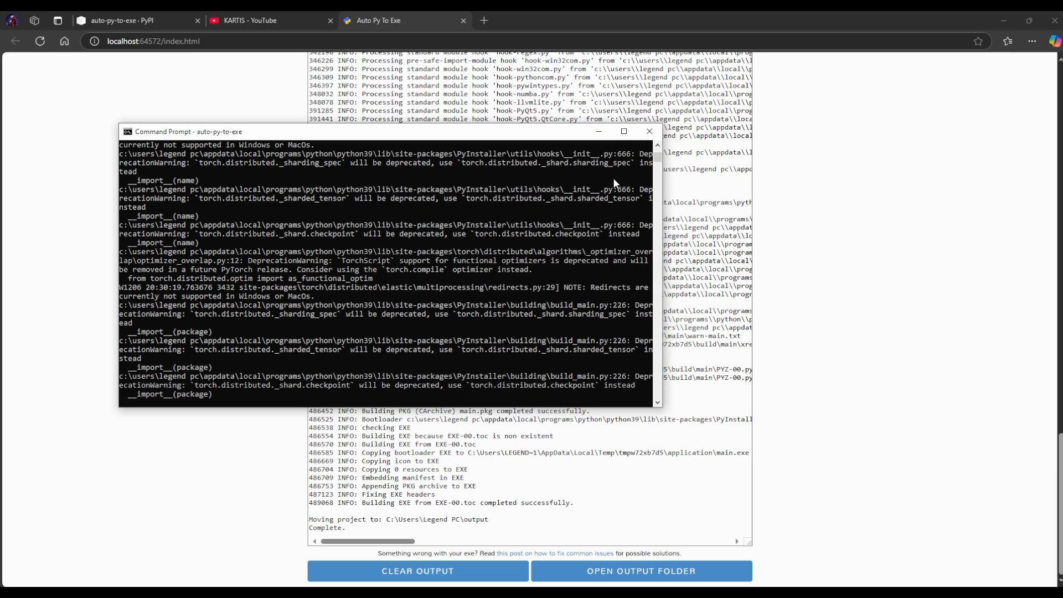
{"action": "mouse_move", "coordinate": [649, 130]}
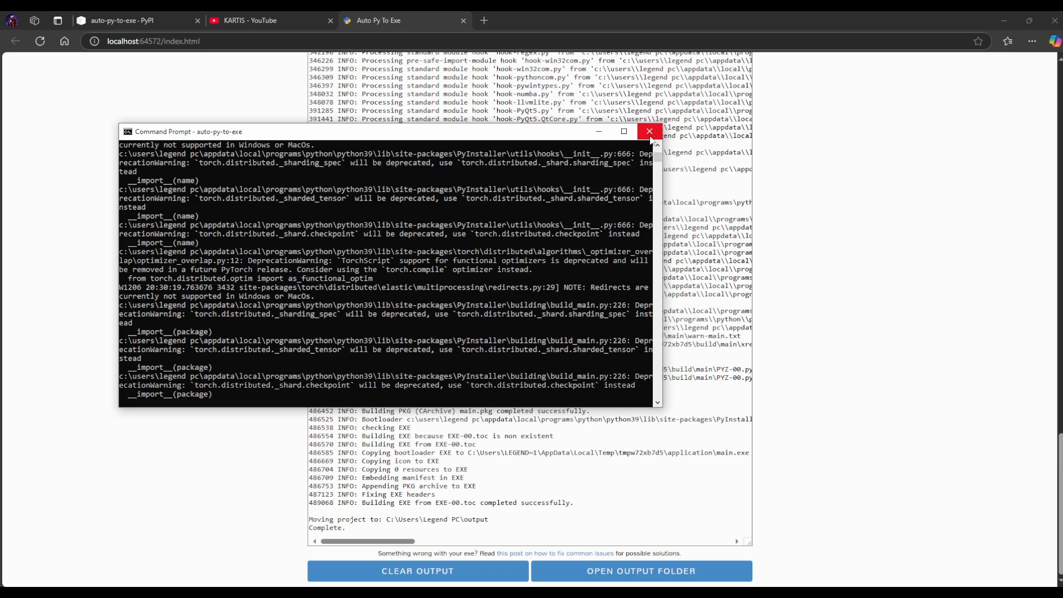
{"action": "left_click", "coordinate": [648, 130]}
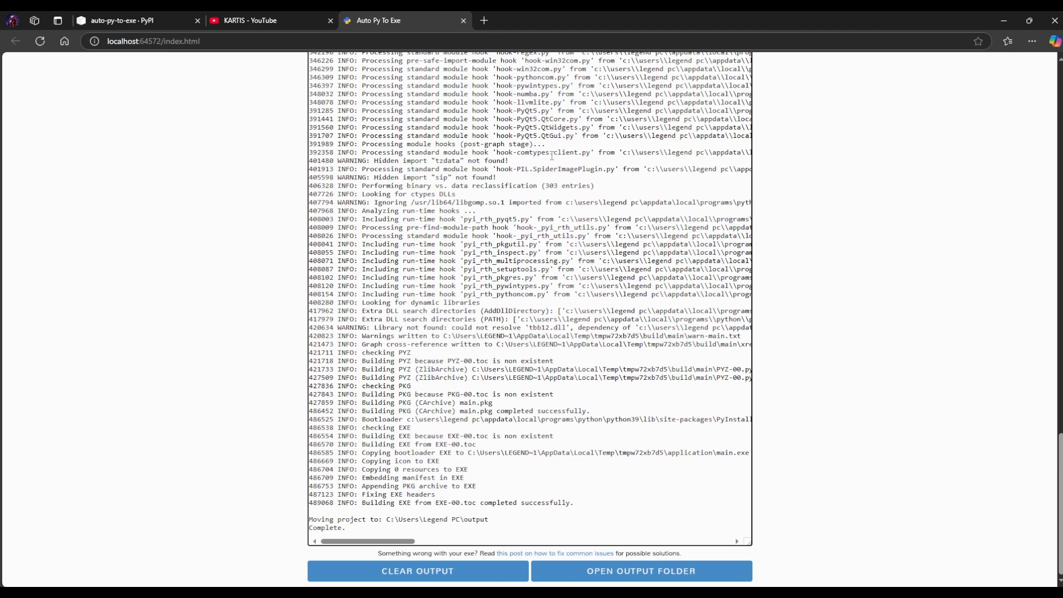
{"action": "mouse_move", "coordinate": [601, 357]}
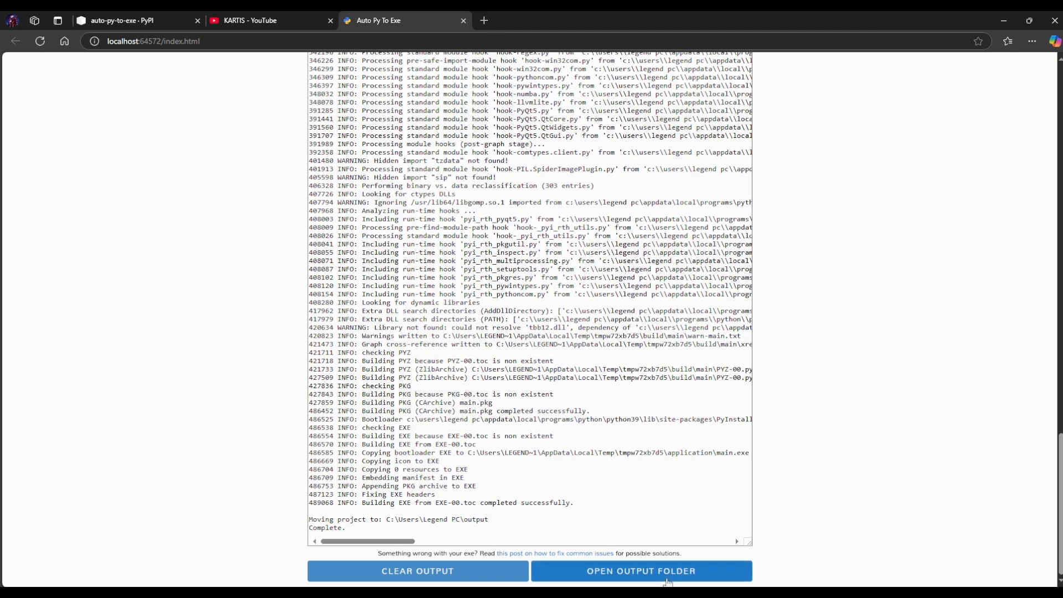
View the built main.exe with its Iron Man icon in the output folder, then close Explorer
{"action": "left_click", "coordinate": [639, 570]}
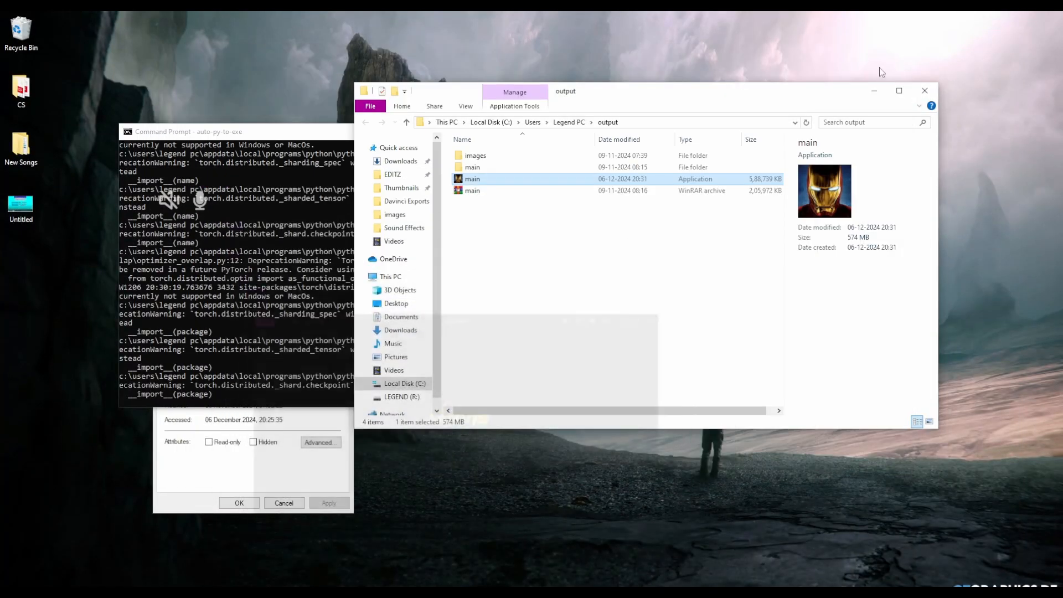
{"action": "left_click", "coordinate": [923, 90]}
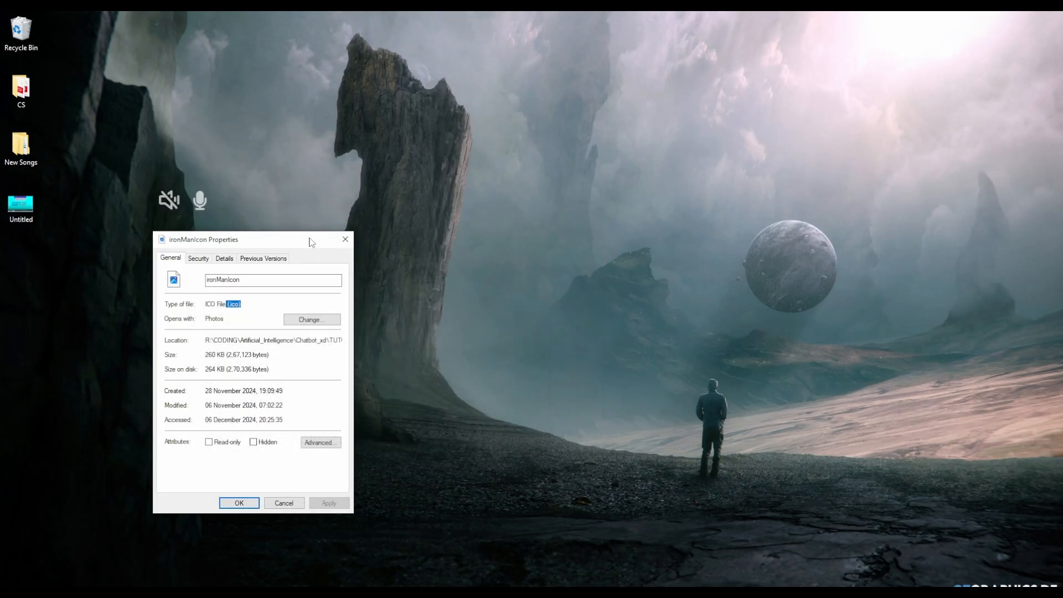